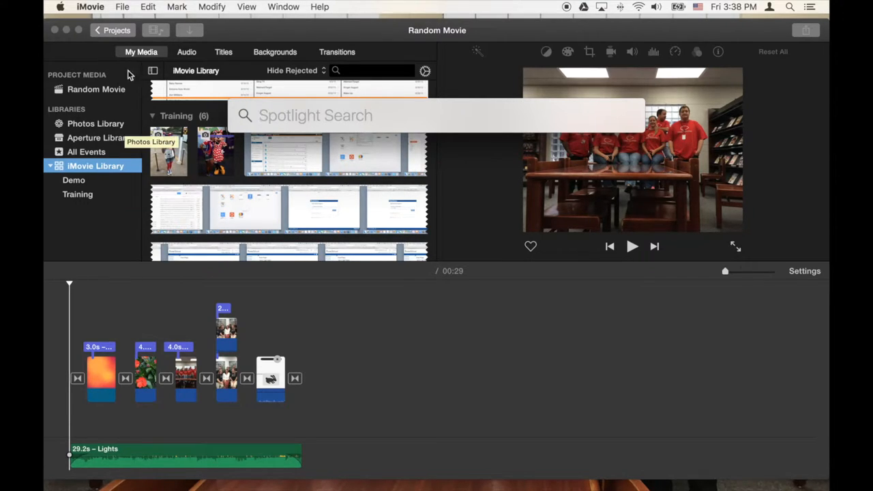
mouse_move(127, 7)
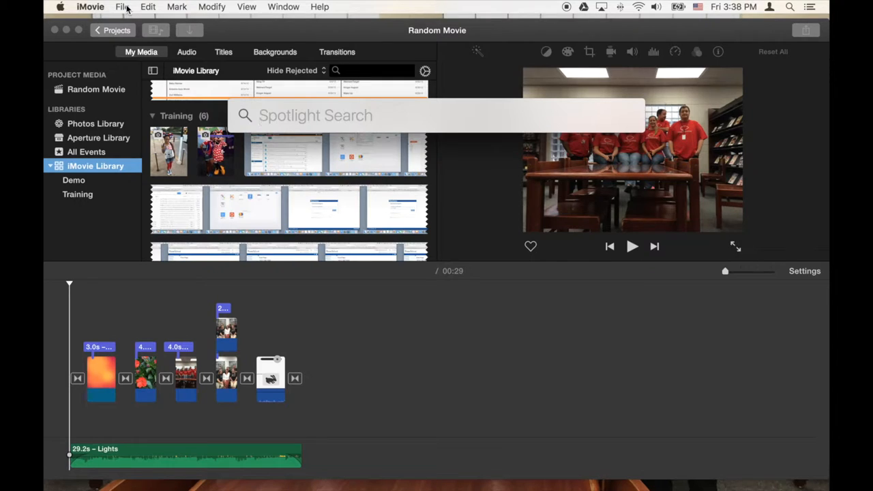
Step: Create a new library event named 'Practice'
left_click(120, 8)
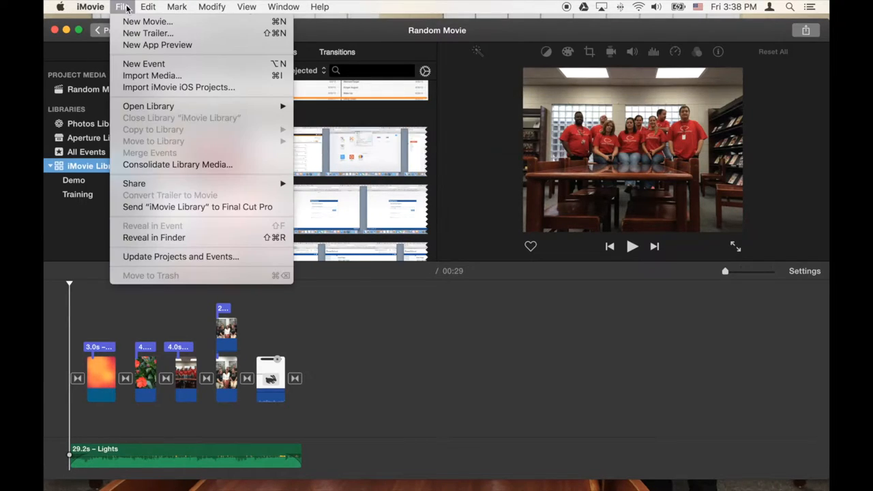
mouse_move(174, 64)
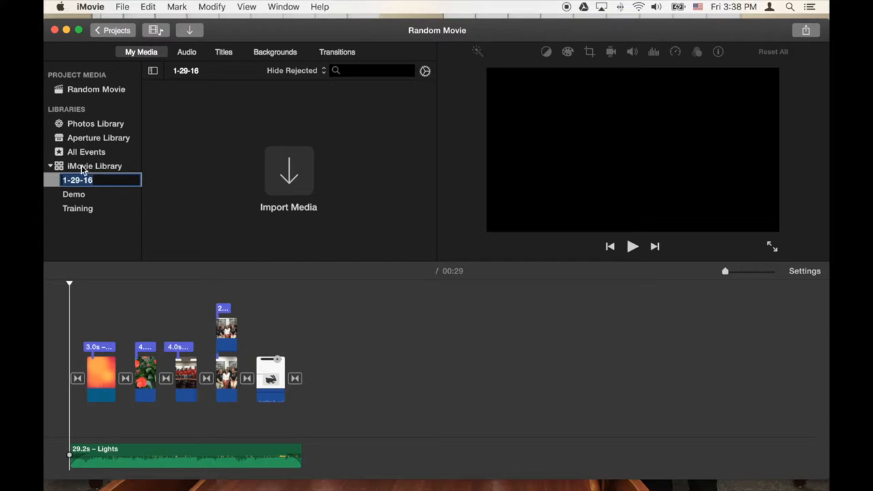
mouse_move(107, 198)
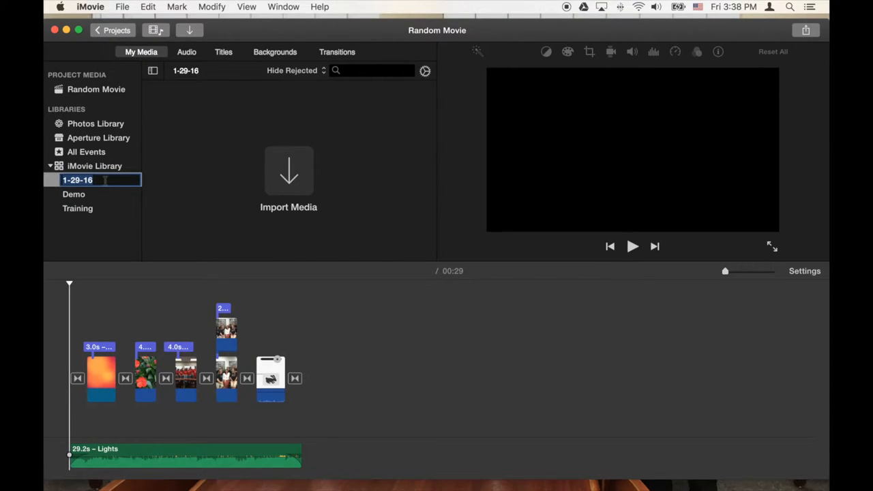
mouse_move(89, 180)
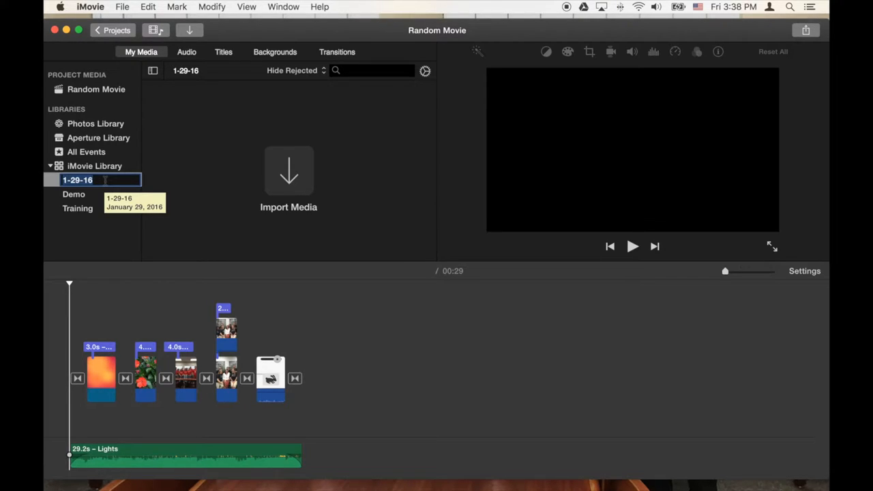
type("Practice")
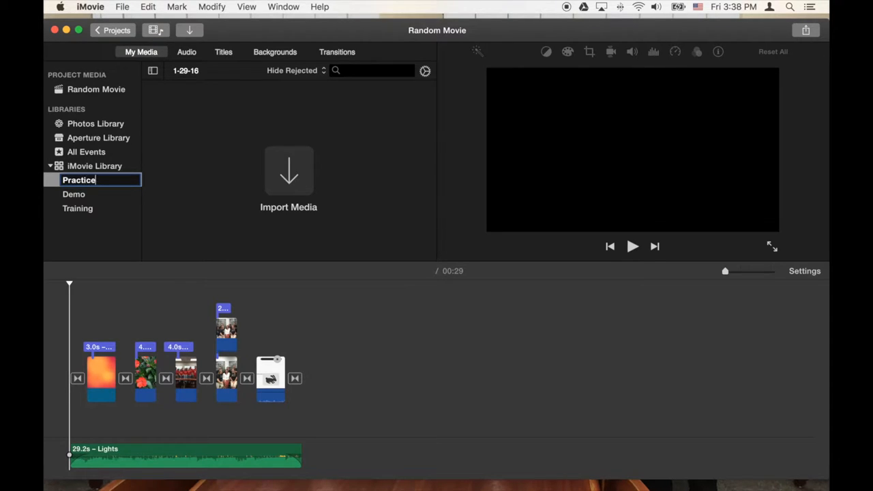
key("Return")
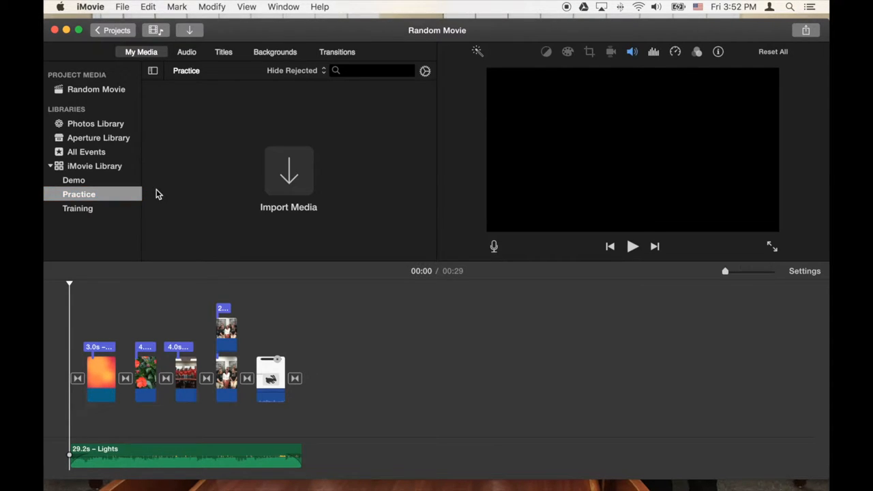
left_click(123, 7)
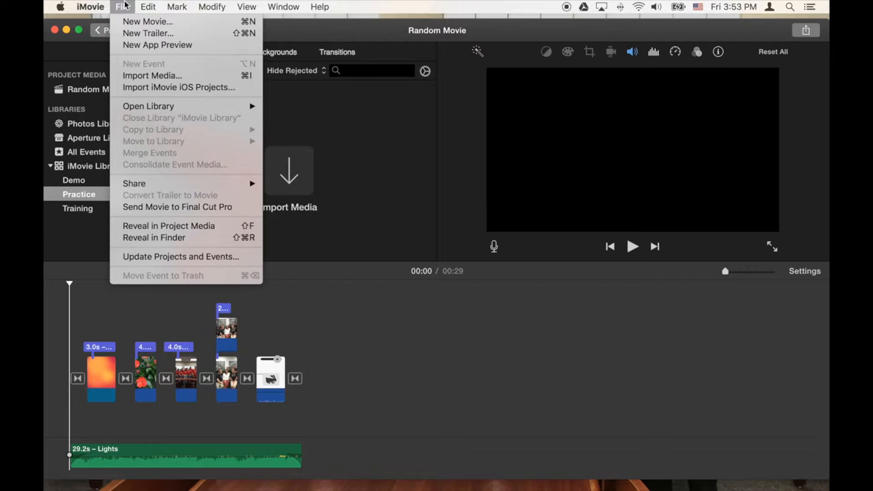
mouse_move(151, 75)
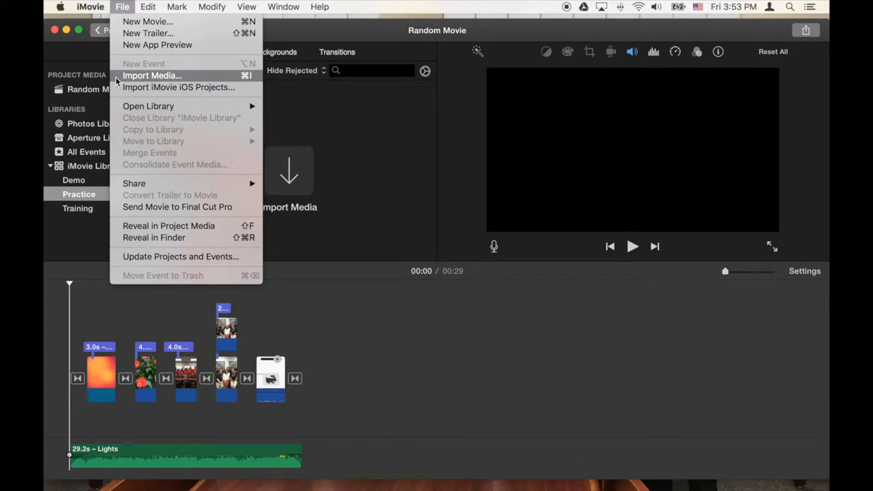
left_click(354, 129)
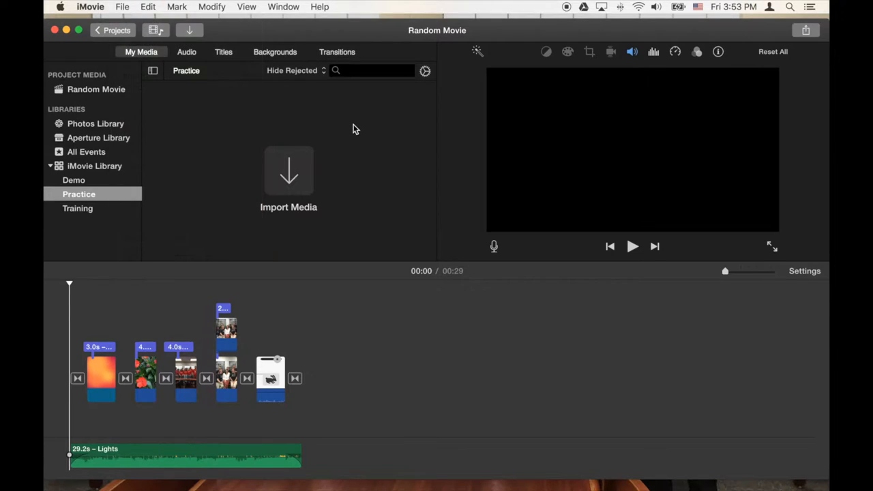
mouse_move(316, 162)
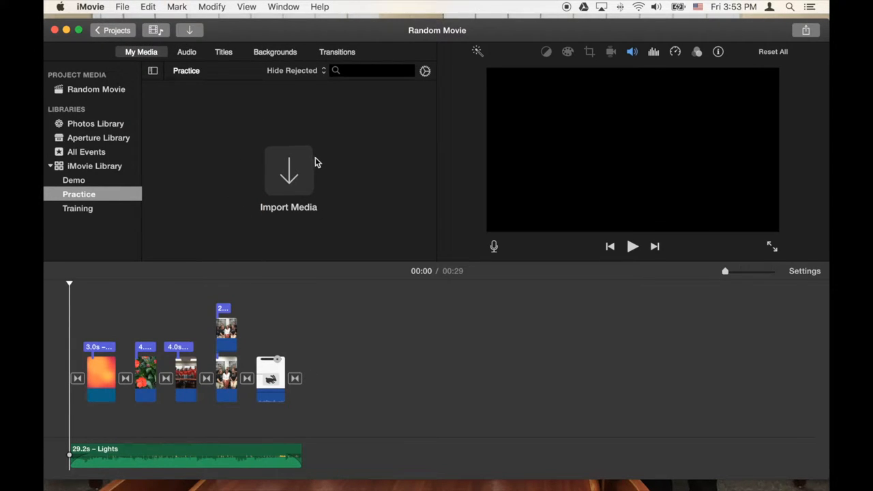
mouse_move(262, 229)
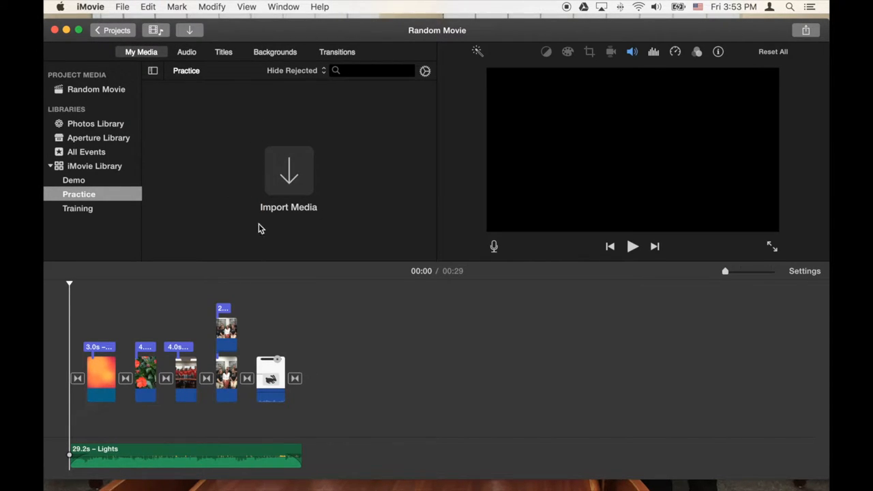
mouse_move(254, 221)
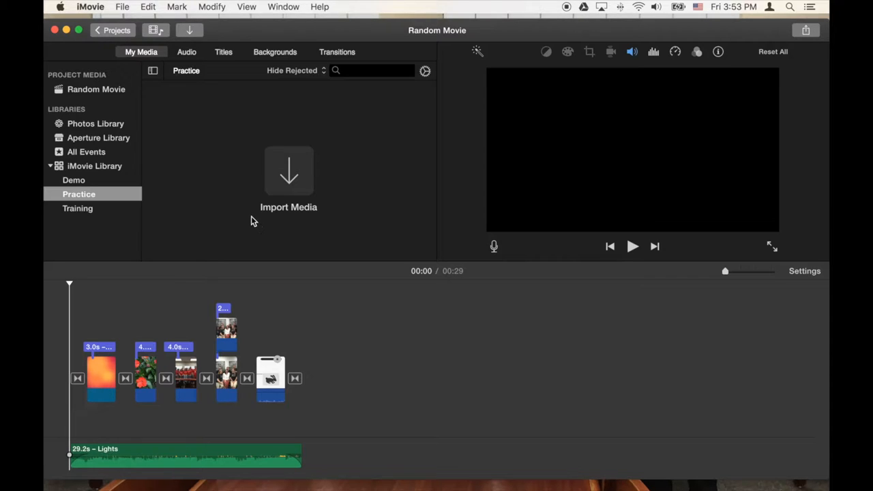
mouse_move(278, 137)
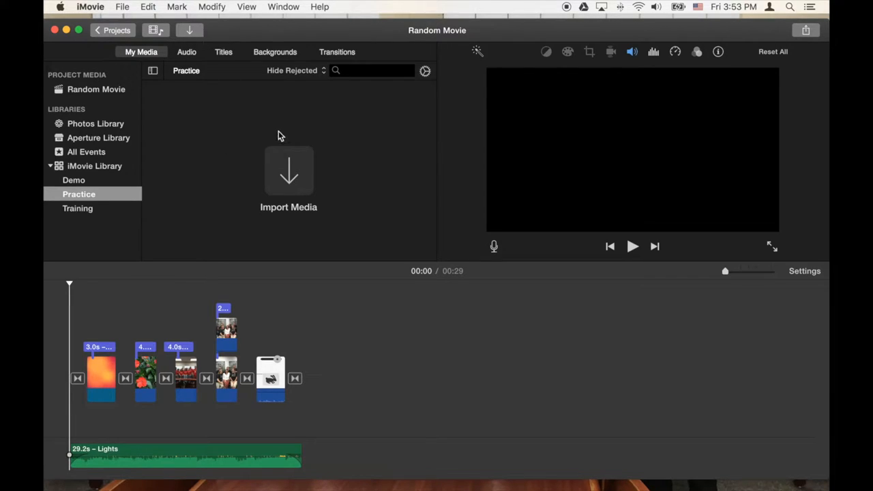
mouse_move(289, 170)
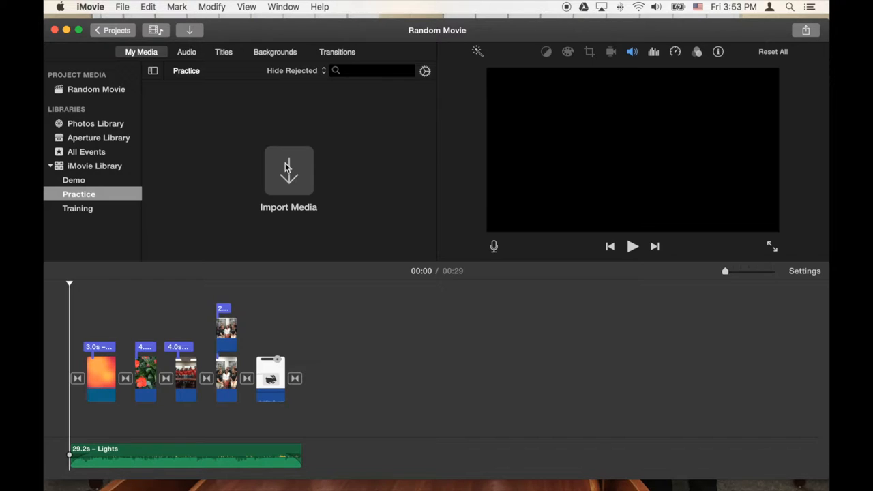
mouse_move(325, 185)
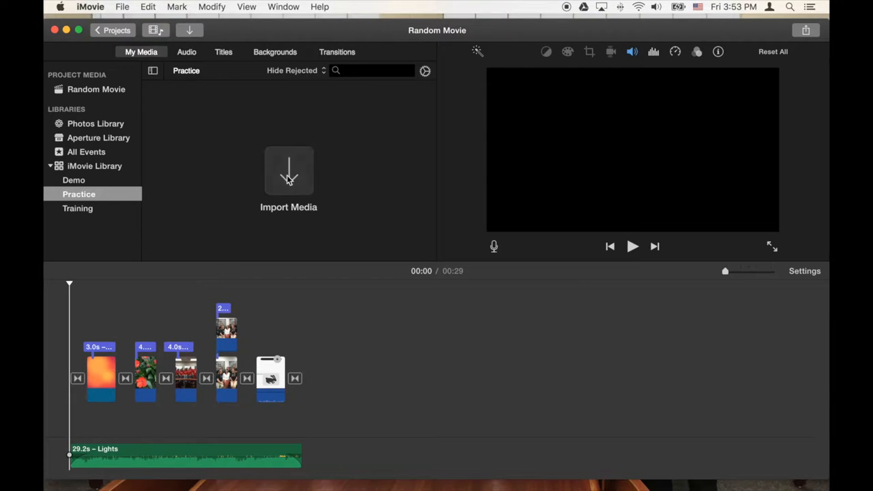
Step: Browse the home folder's MC Dyslexia folder in the Import window
left_click(289, 171)
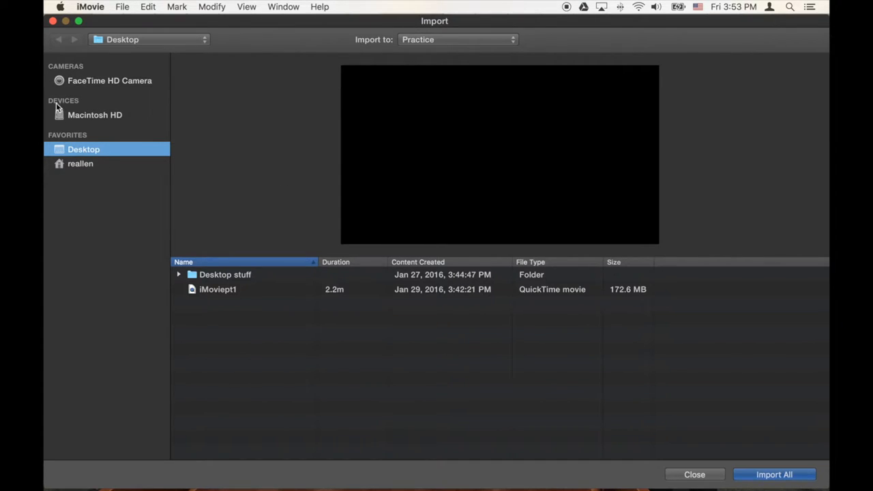
mouse_move(88, 76)
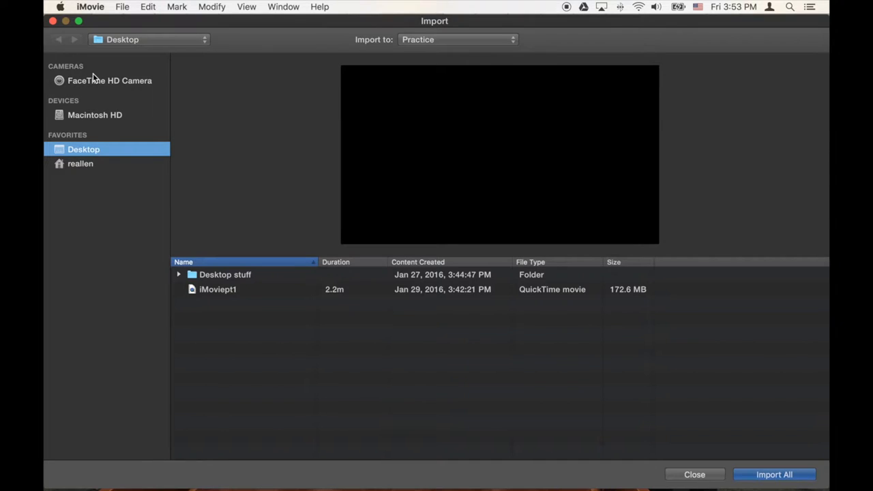
mouse_move(95, 91)
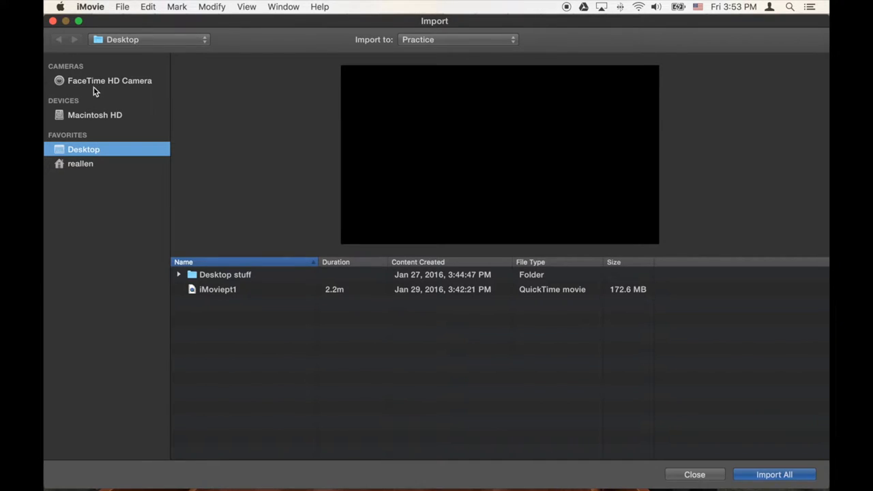
mouse_move(61, 192)
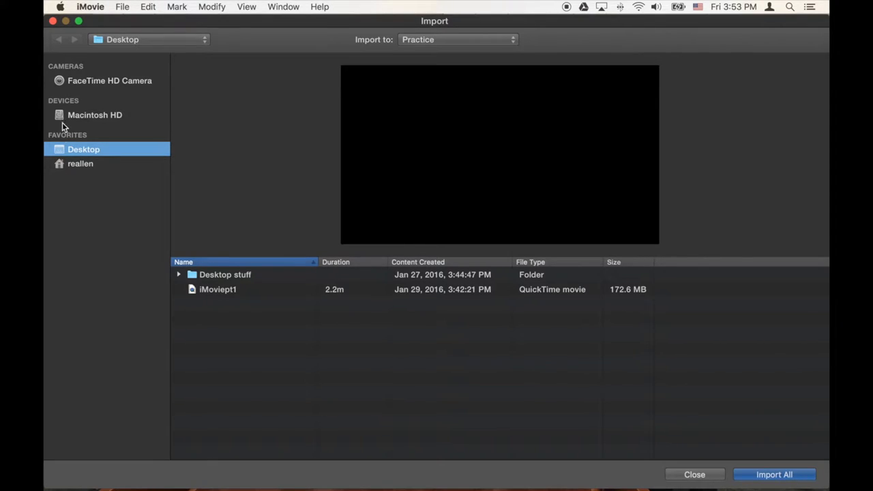
left_click(79, 164)
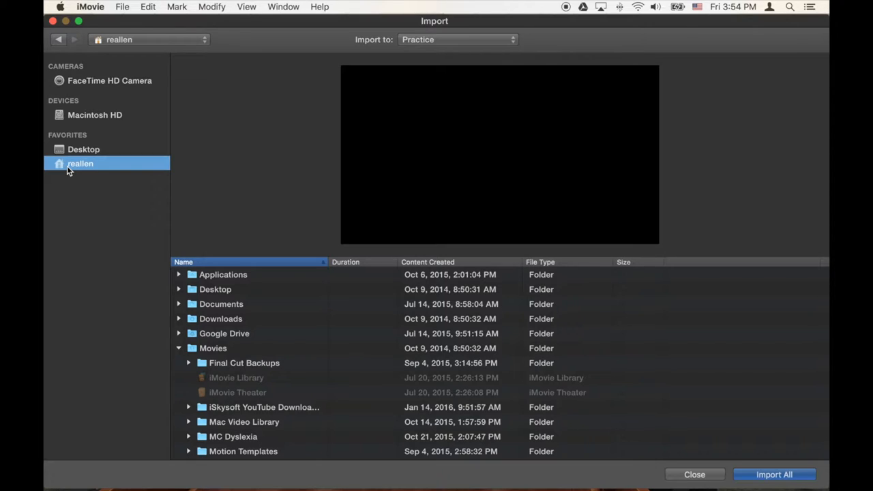
mouse_move(197, 375)
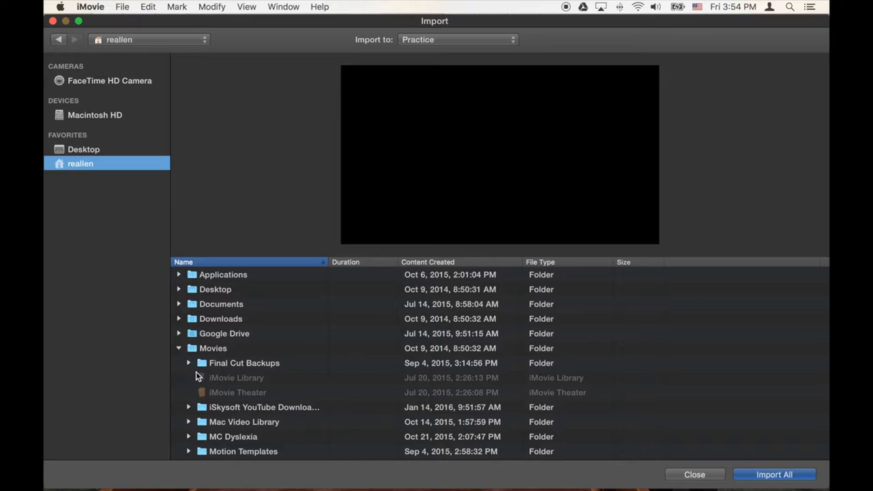
scroll("down", 3)
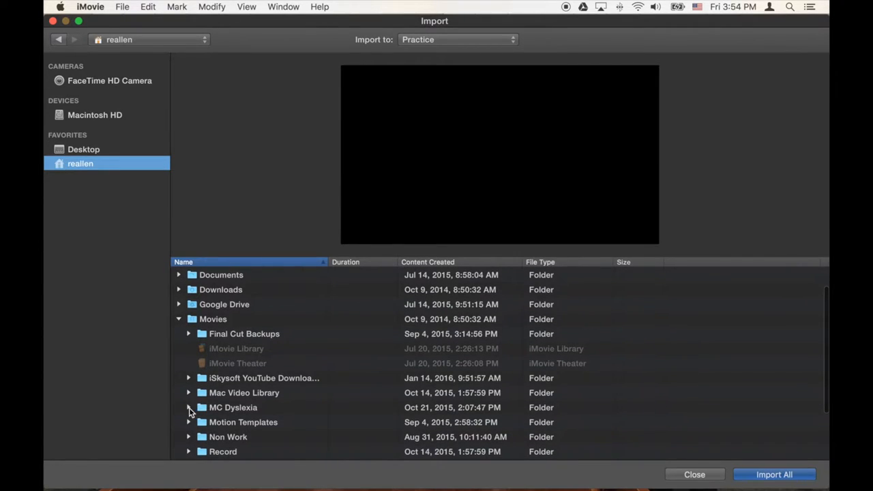
left_click(189, 408)
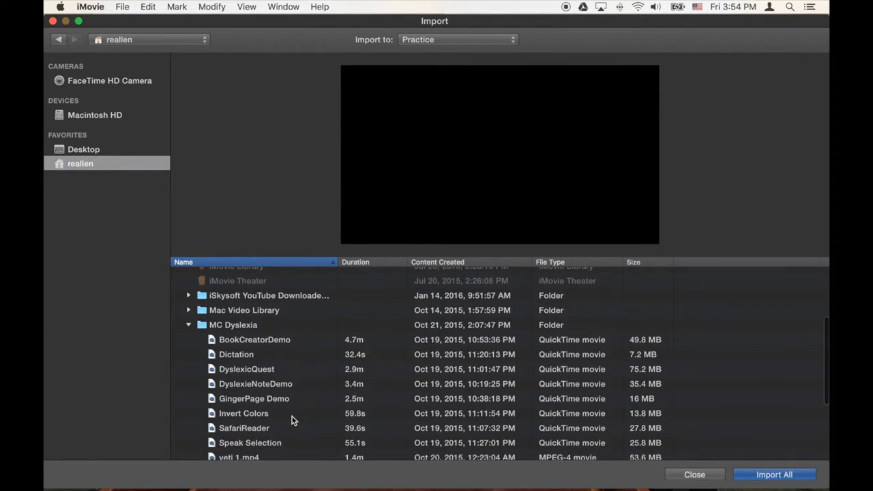
mouse_move(251, 355)
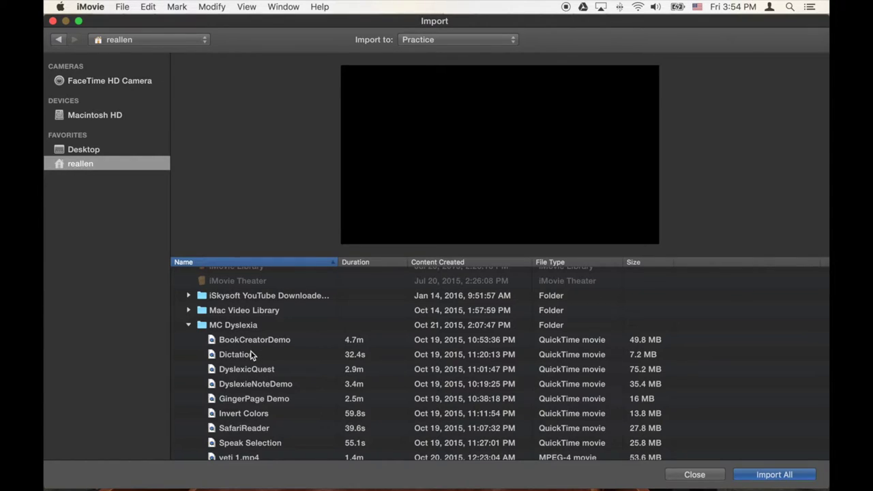
Step: Choose the Dictation movie for import into the Practice event
left_click(235, 355)
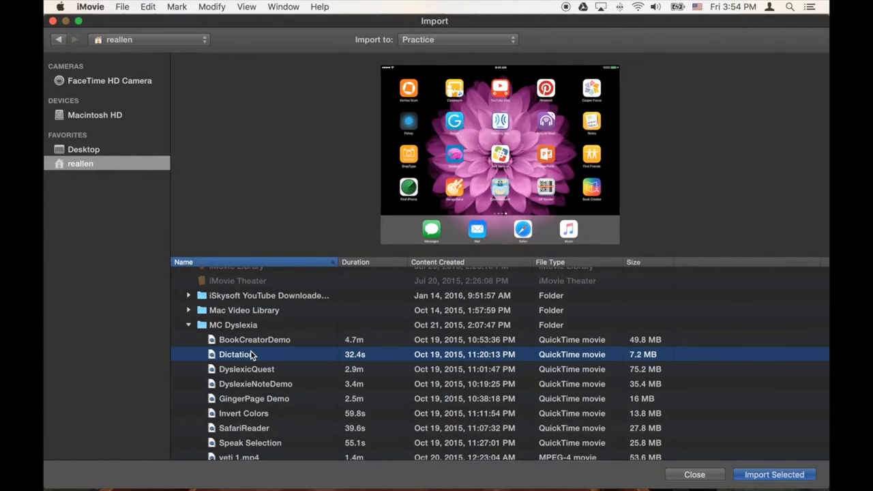
mouse_move(475, 370)
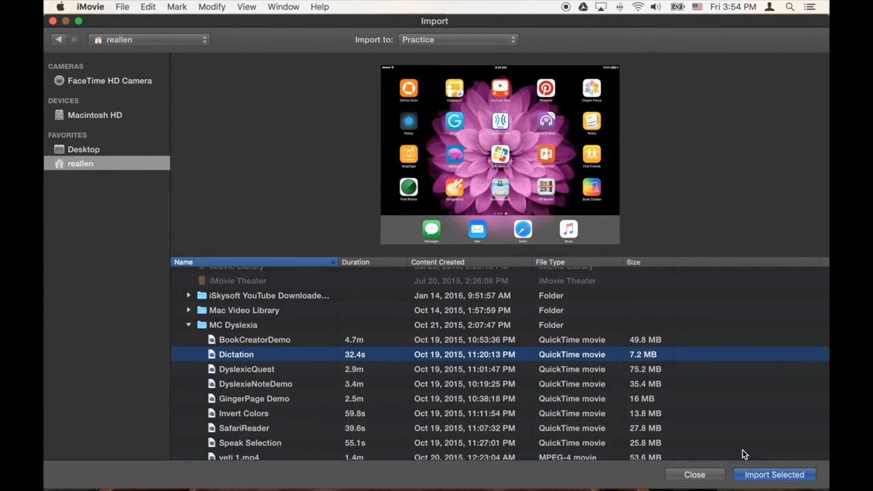
mouse_move(767, 464)
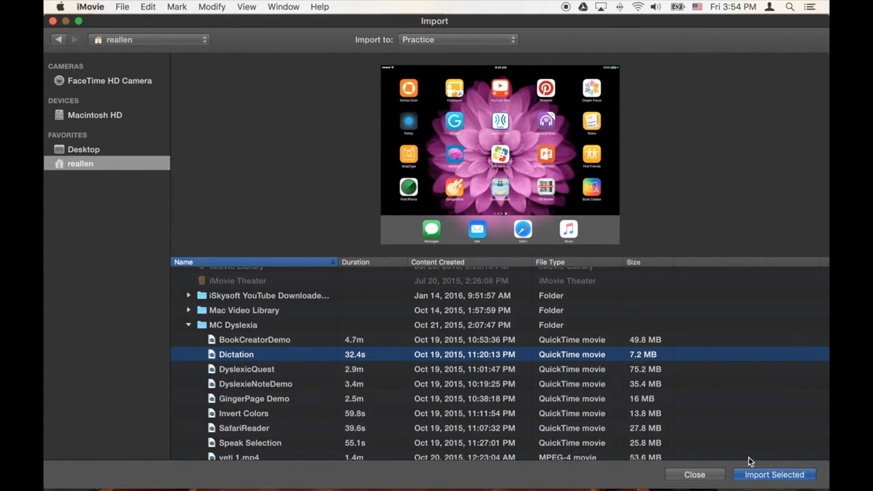
mouse_move(749, 461)
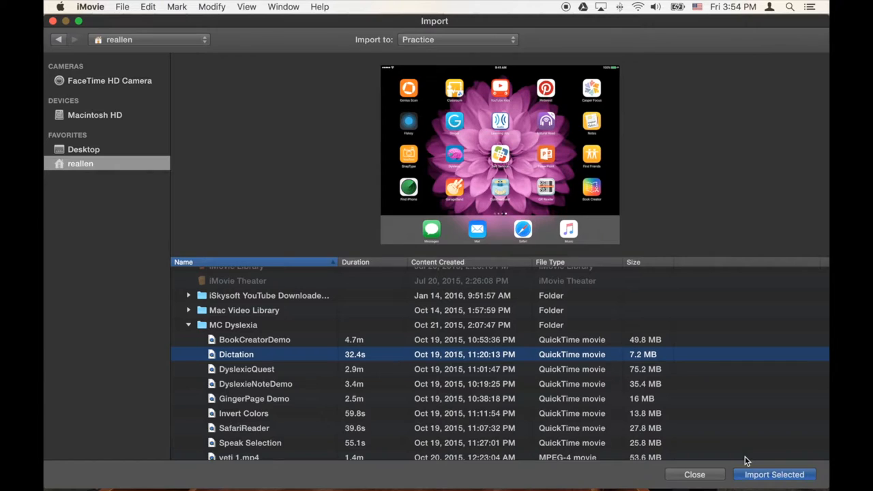
left_click(775, 475)
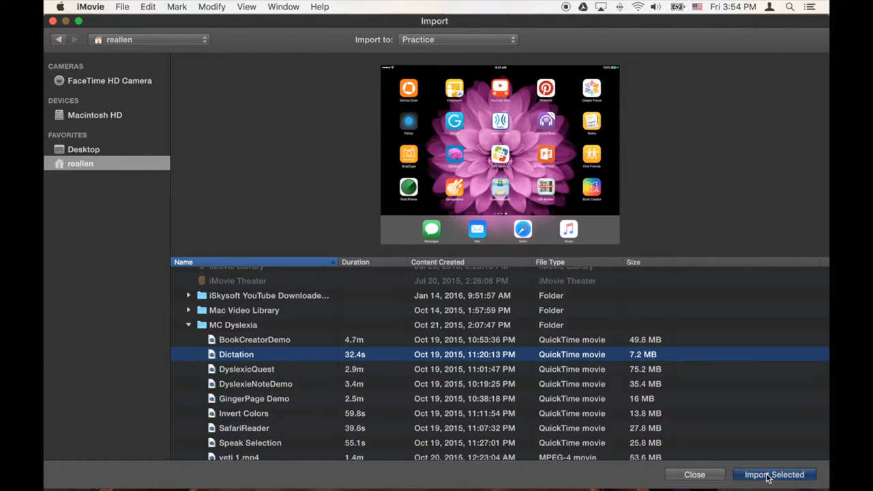
Step: Import the Dictation clip so it appears in the Practice event
left_click(777, 475)
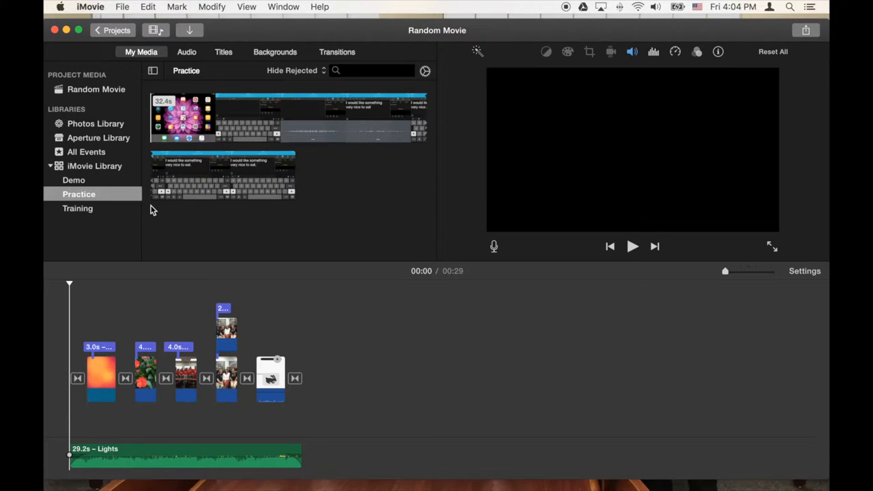
left_click(122, 7)
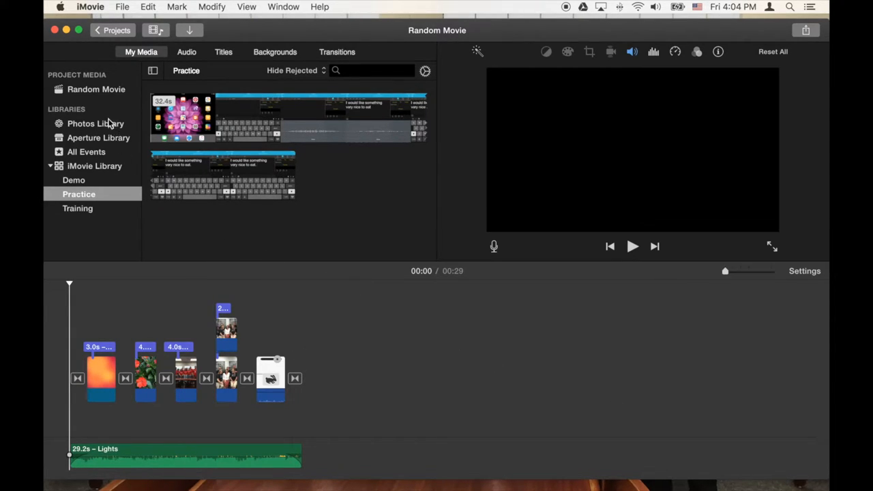
Step: Copy two group photos from the Photos Library album into the Practice event
left_click(96, 123)
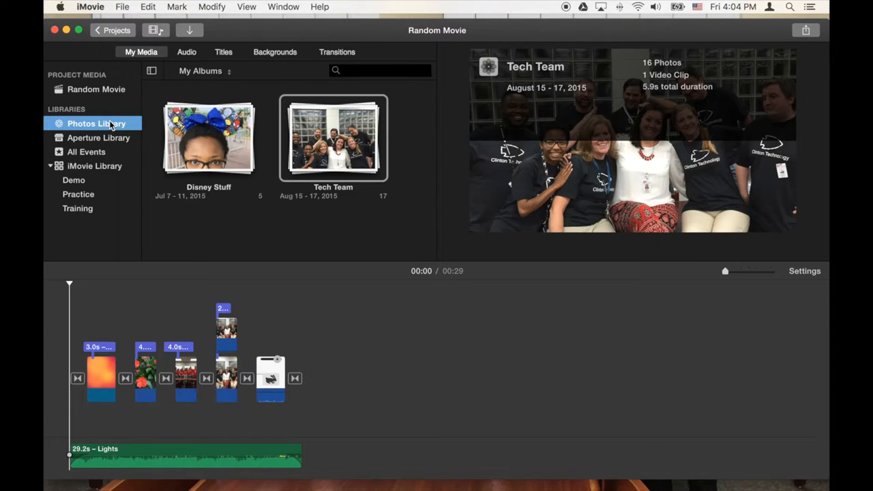
left_click(333, 136)
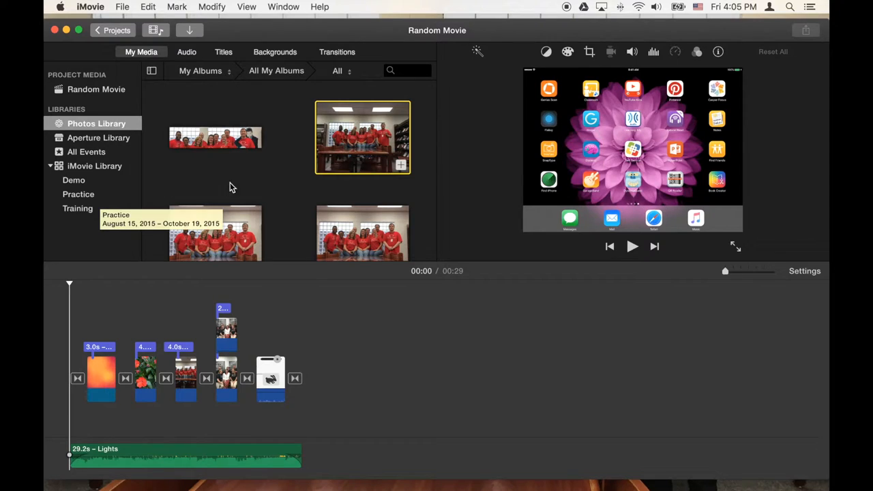
mouse_move(313, 200)
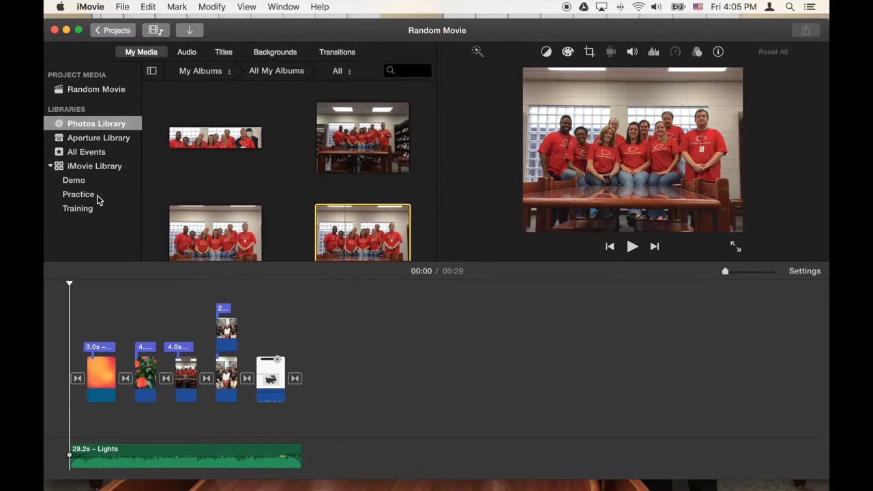
scroll("down", 3)
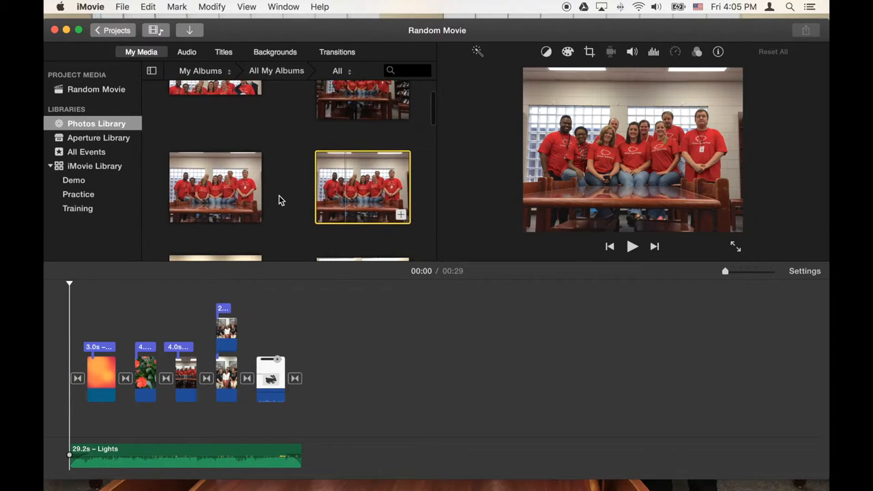
scroll("down", 3)
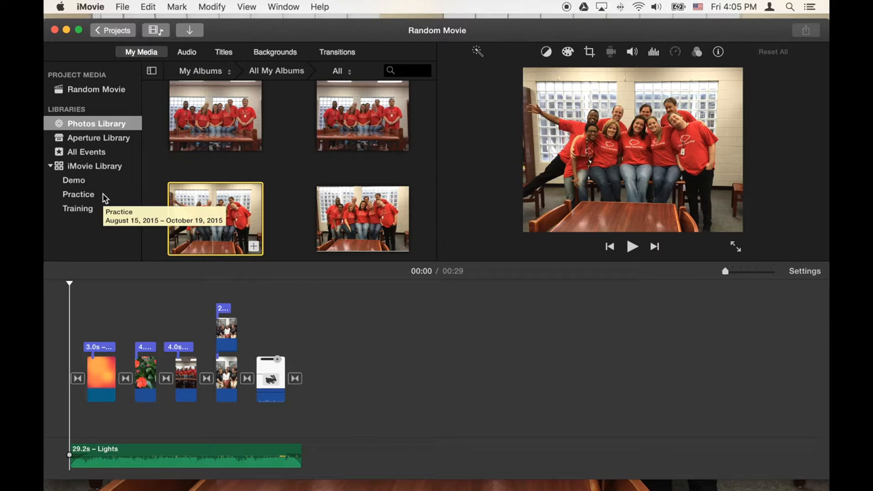
left_click(79, 193)
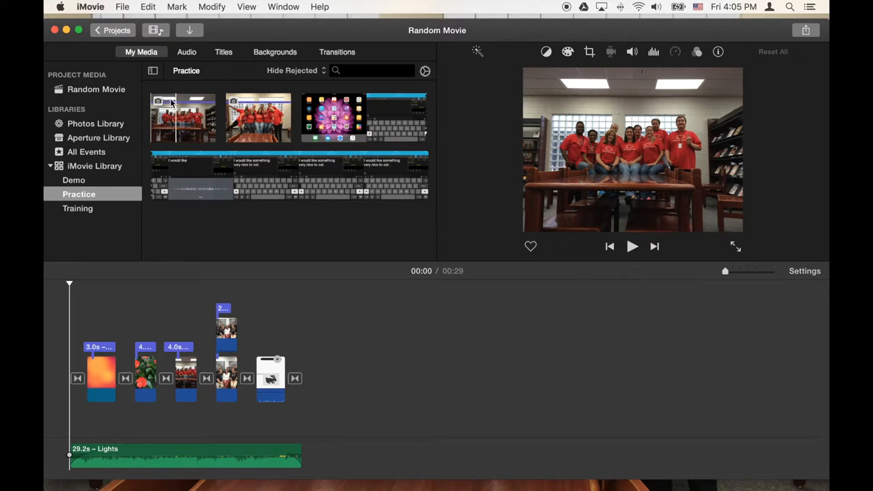
Step: Create a No Theme movie named 'My Awesome Movie' (stray '!' removed)
left_click(123, 7)
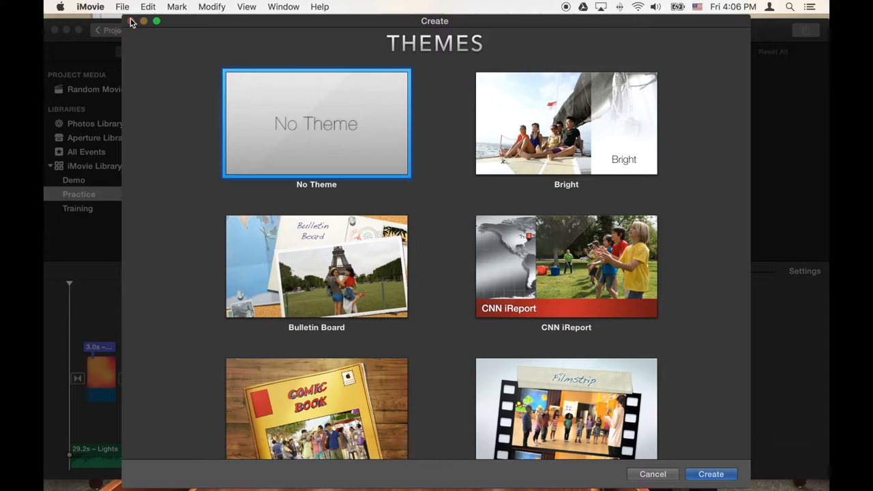
mouse_move(164, 55)
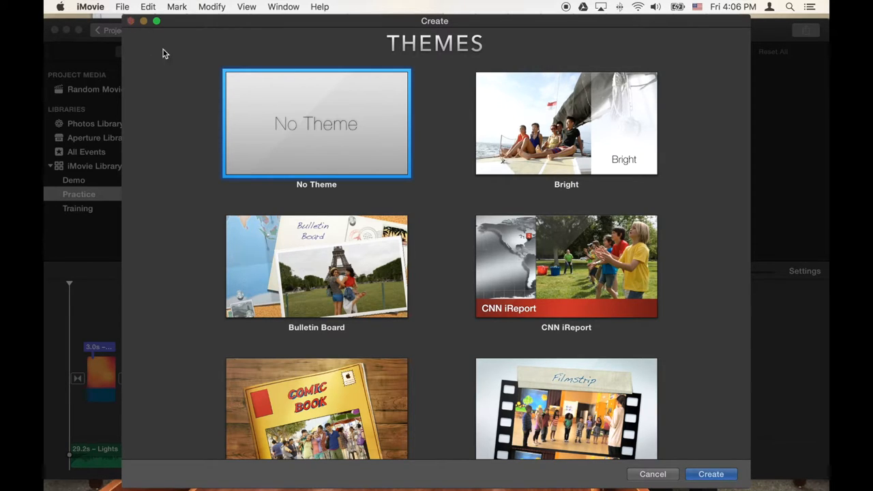
mouse_move(597, 303)
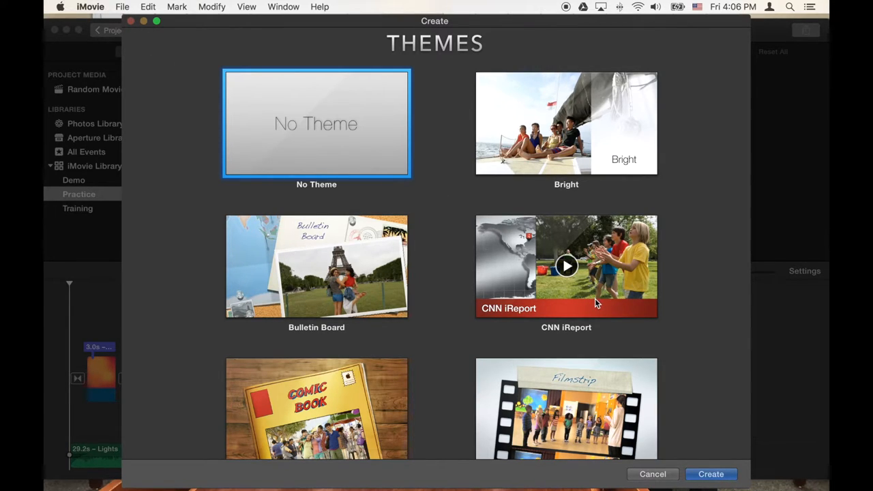
mouse_move(711, 475)
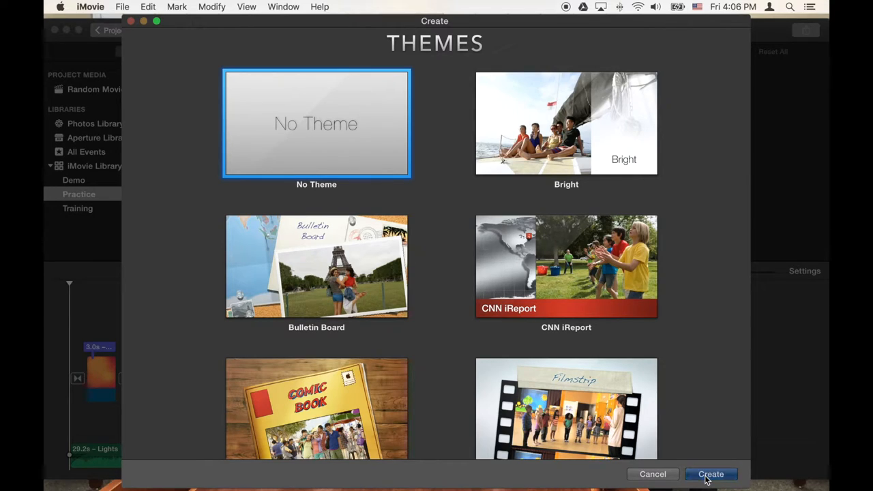
left_click(711, 475)
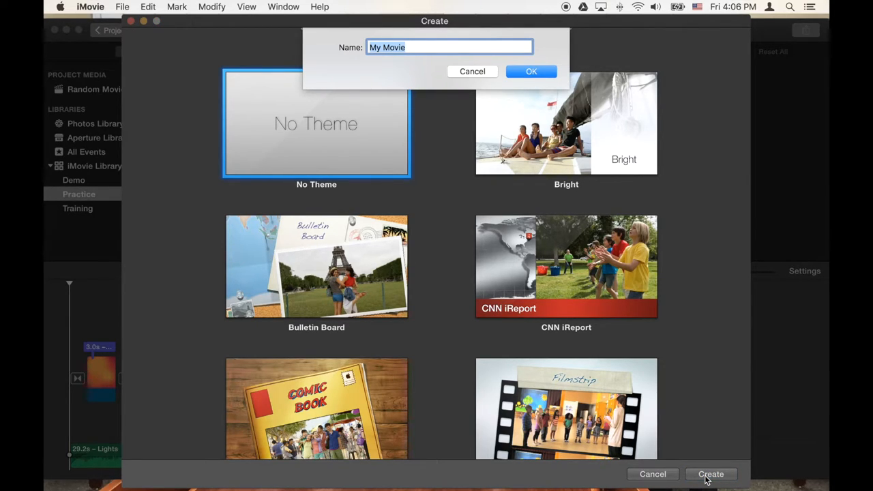
type("My")
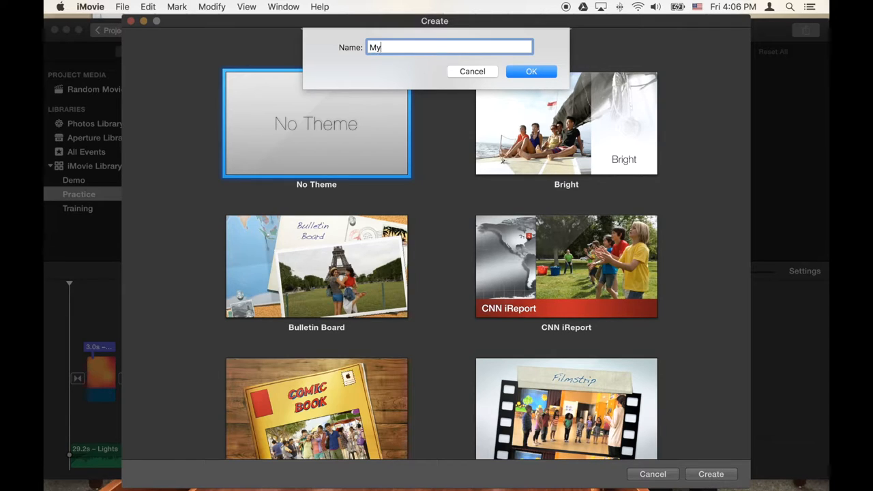
type("Awesome")
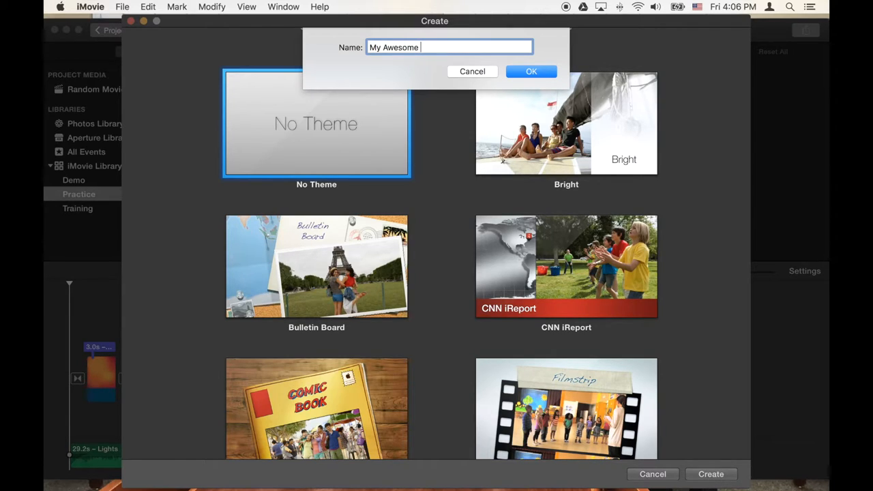
type("Movie!")
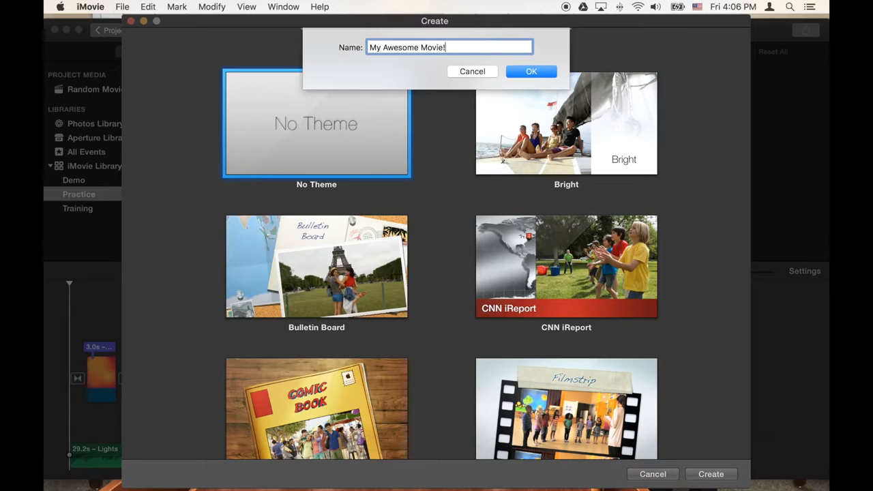
key("Backspace")
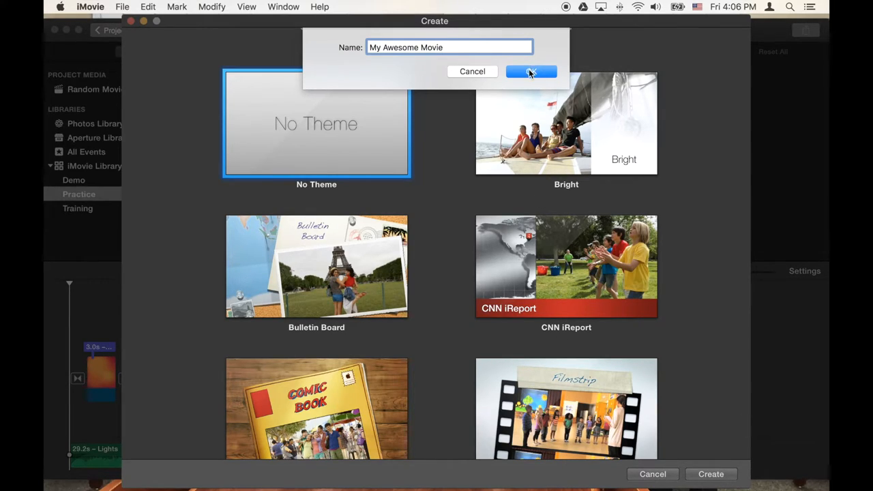
left_click(532, 71)
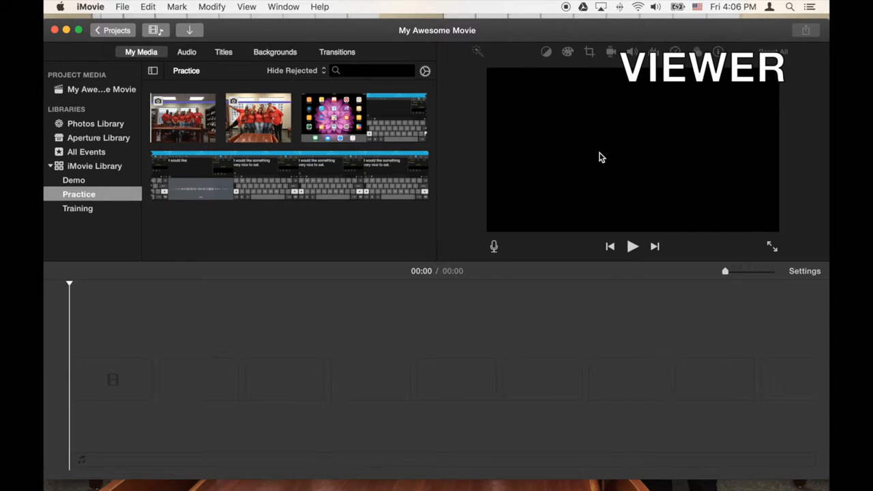
mouse_move(682, 42)
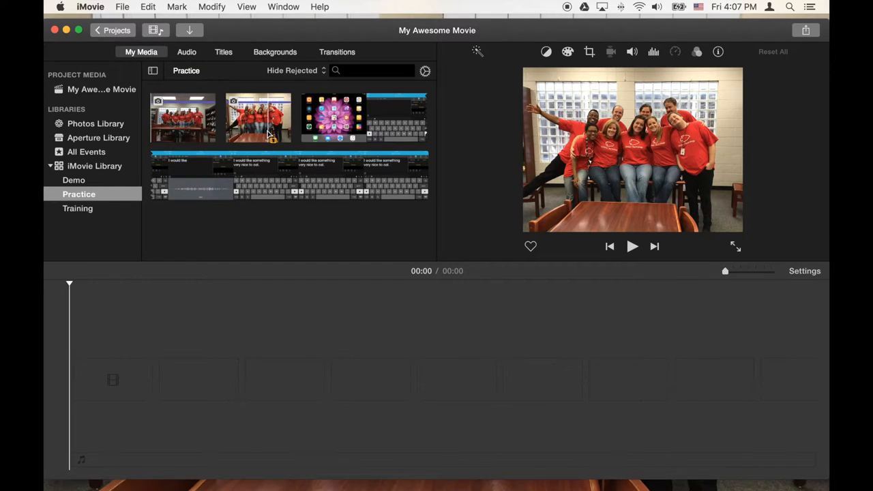
Step: Place the two group-photo clips back to back in the timeline, about eight seconds total
left_click(182, 117)
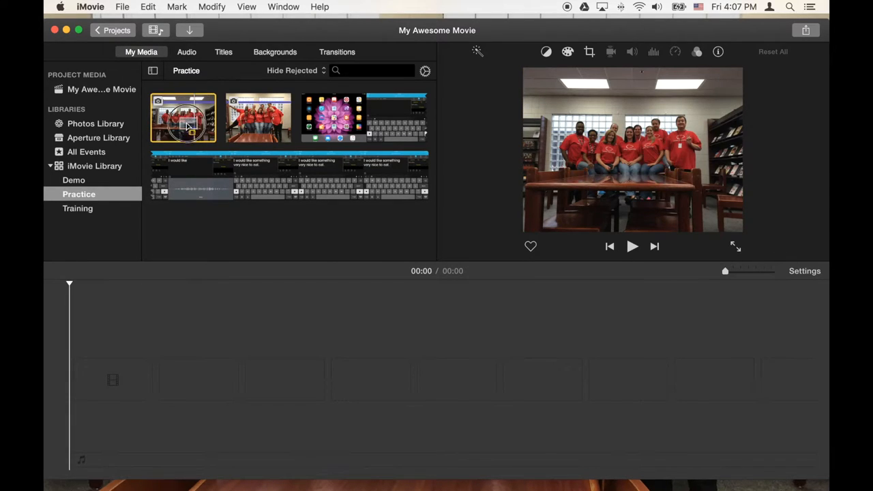
left_click_drag(183, 118, 273, 382)
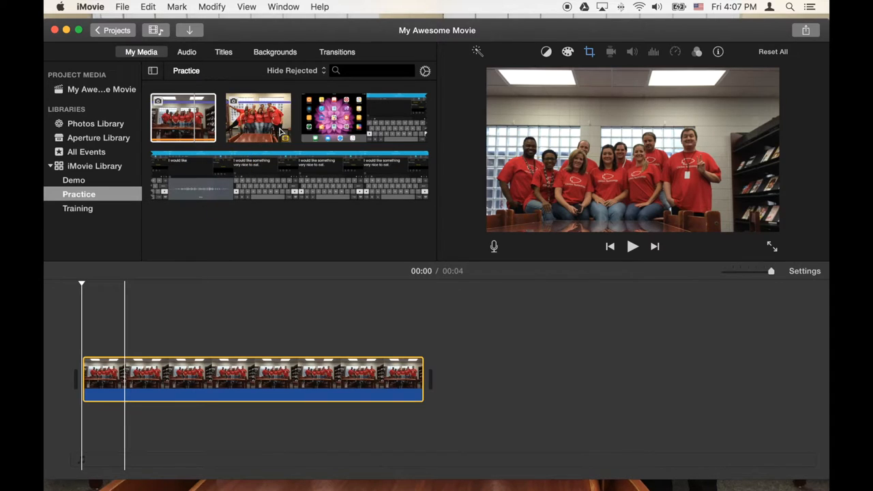
left_click(258, 117)
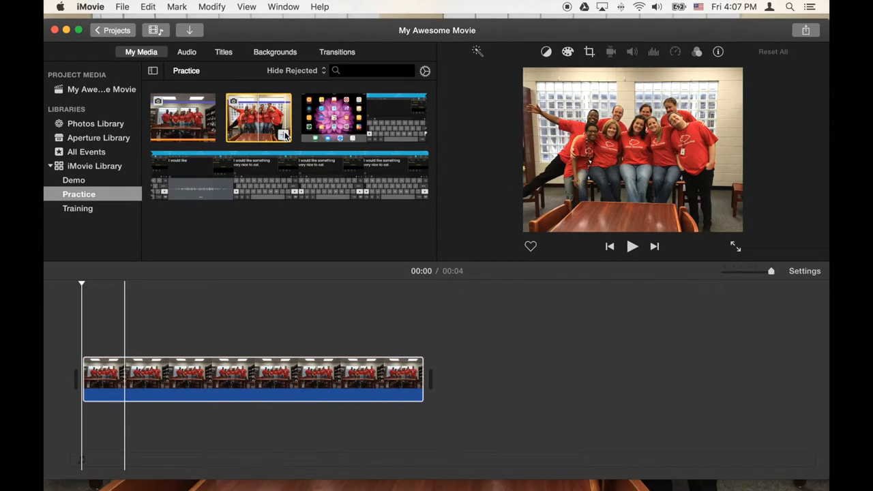
mouse_move(281, 136)
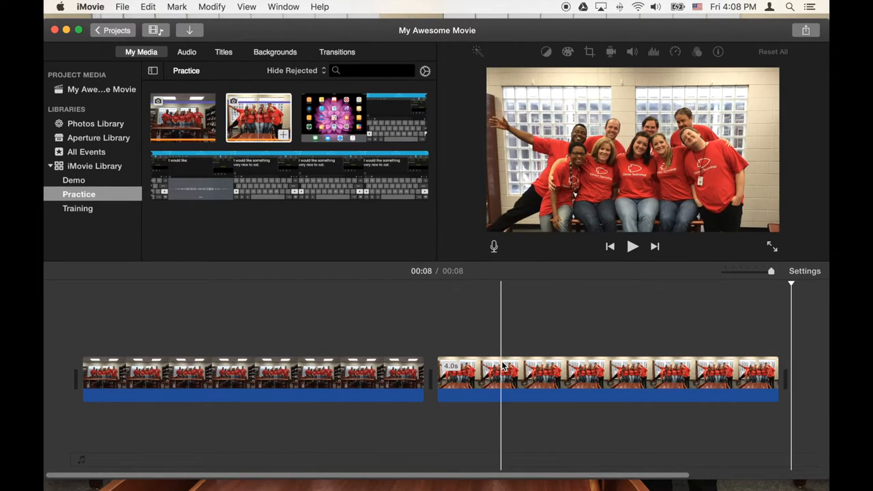
left_click(607, 375)
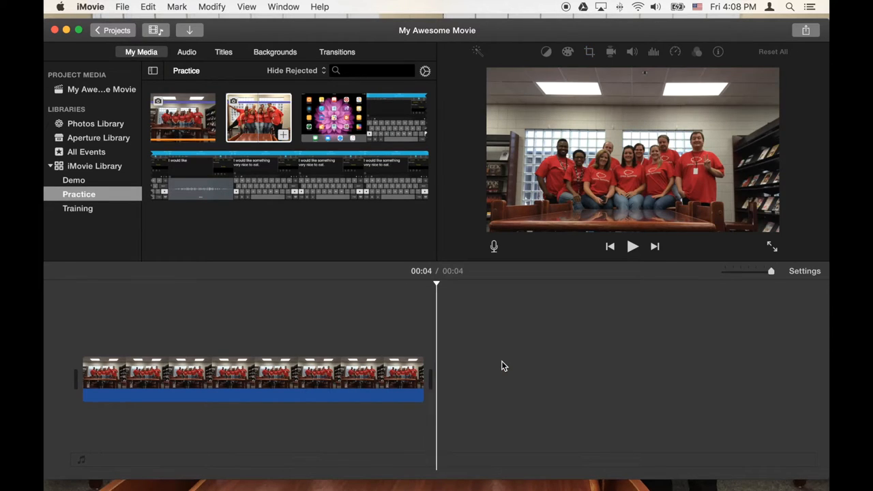
mouse_move(284, 139)
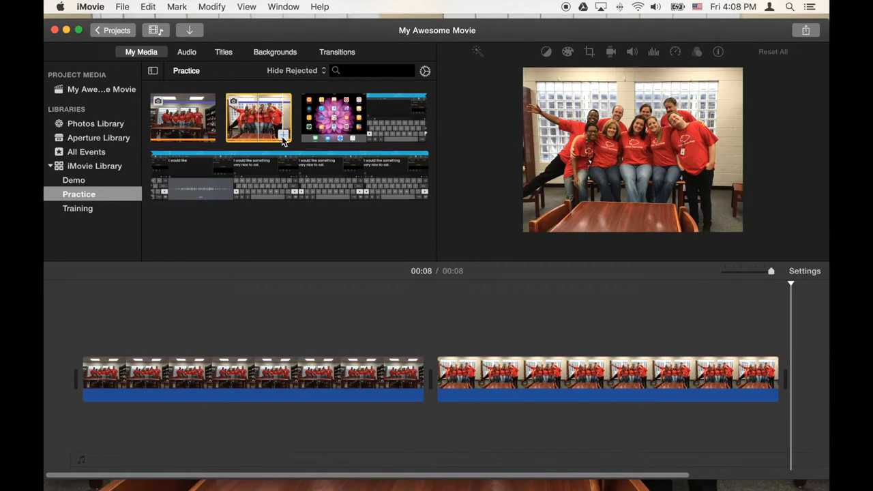
left_click(102, 375)
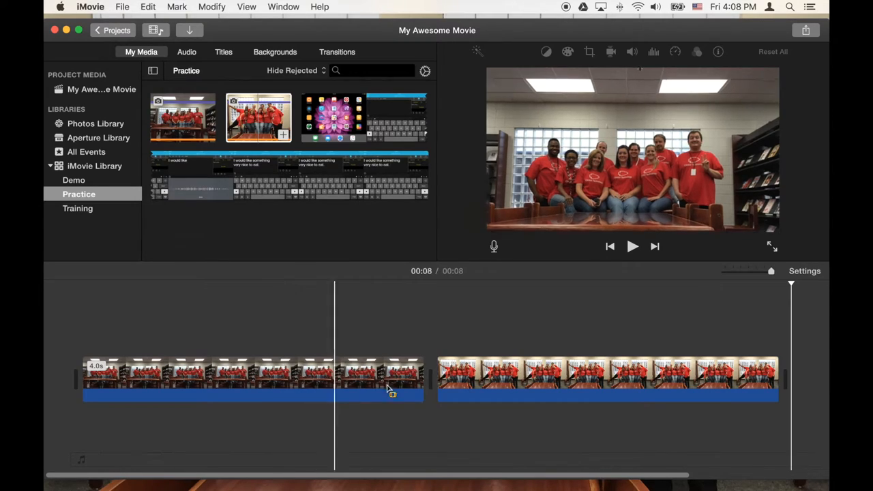
Step: Add a selected range of the iPad recording after the photos, reaching fifteen seconds
left_click(645, 380)
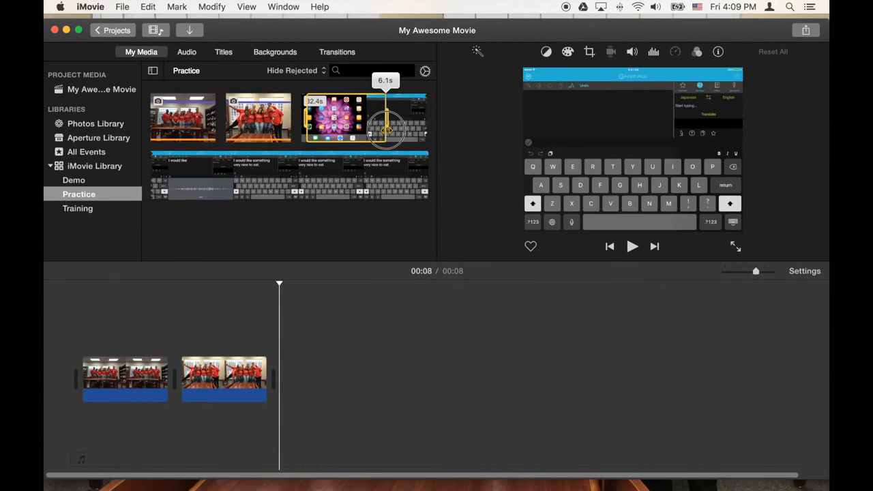
left_click_drag(384, 129, 398, 130)
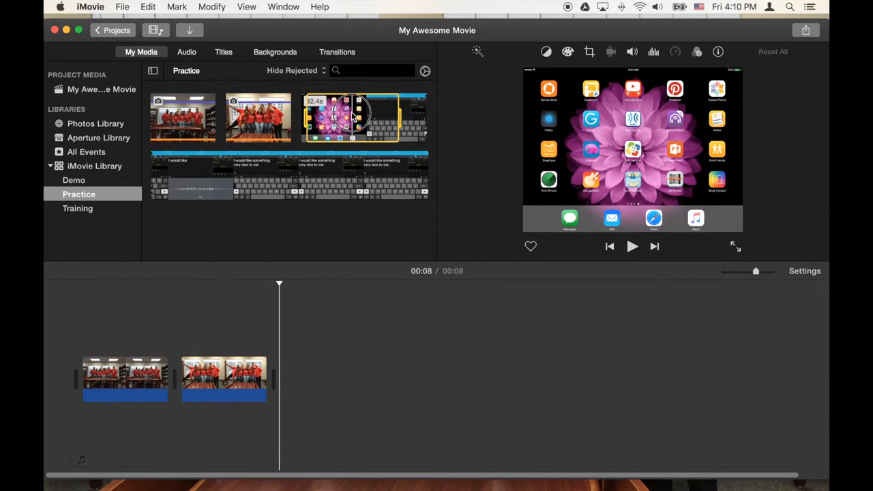
left_click_drag(352, 117, 368, 375)
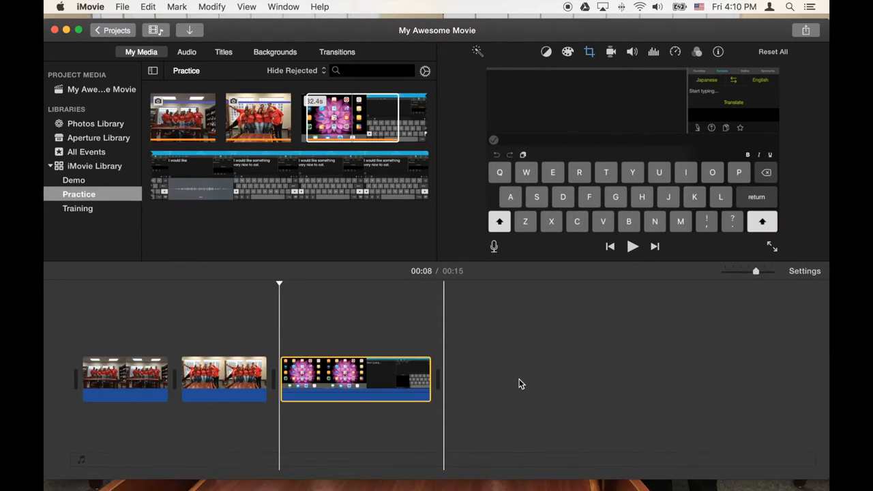
mouse_move(430, 381)
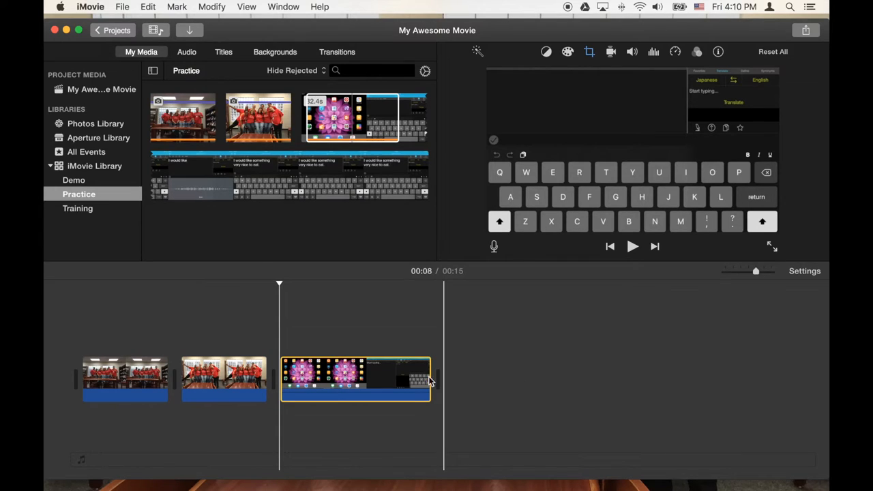
left_click(175, 385)
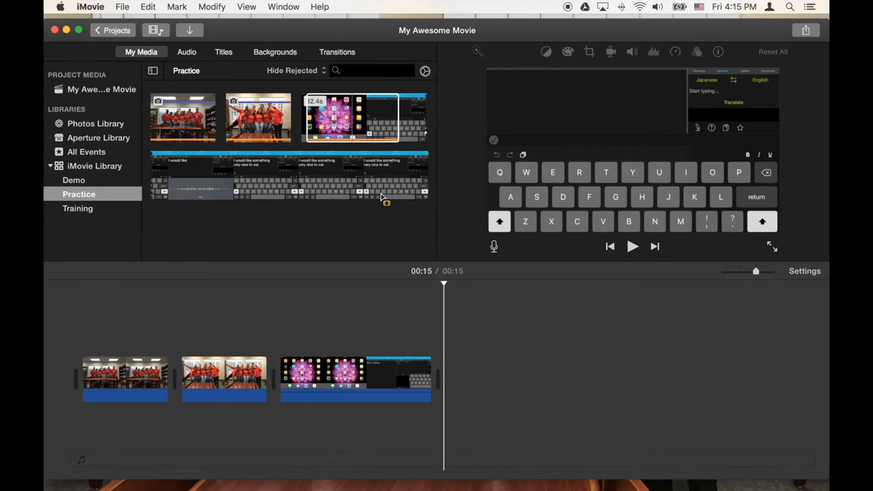
mouse_move(359, 52)
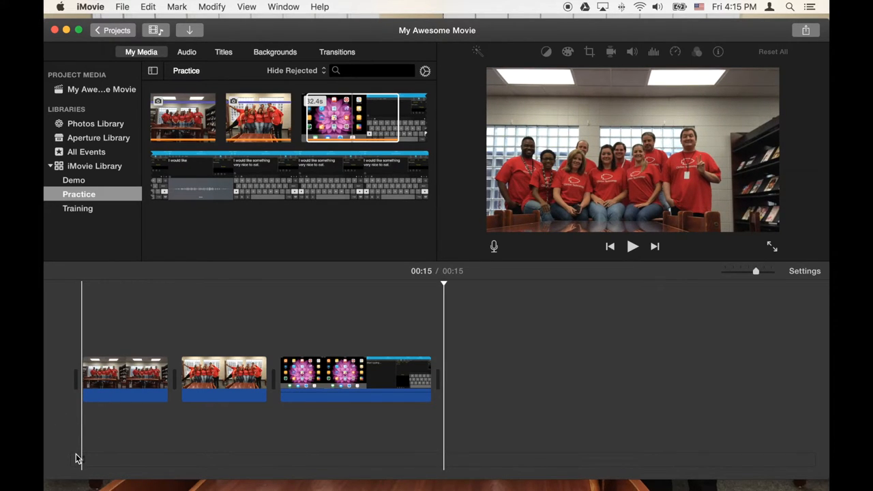
mouse_move(83, 359)
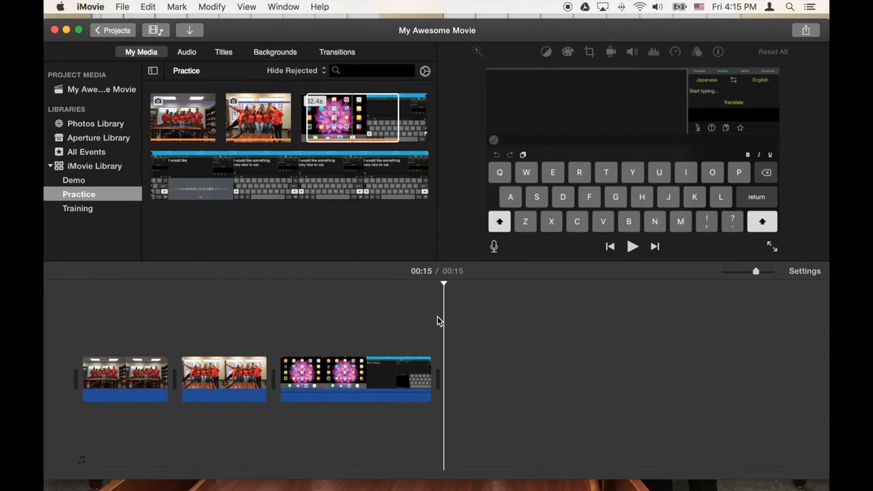
mouse_move(448, 323)
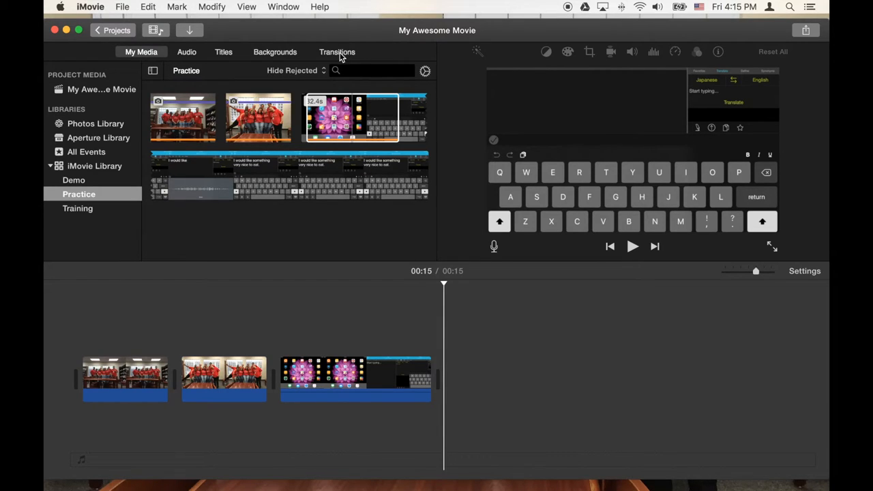
Step: Browse Transitions and put a Swap transition at the movie's start
left_click(336, 52)
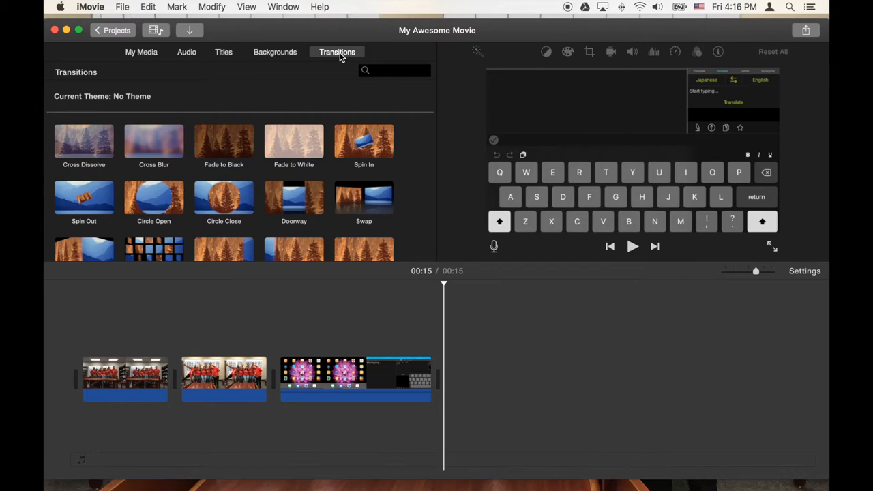
mouse_move(340, 48)
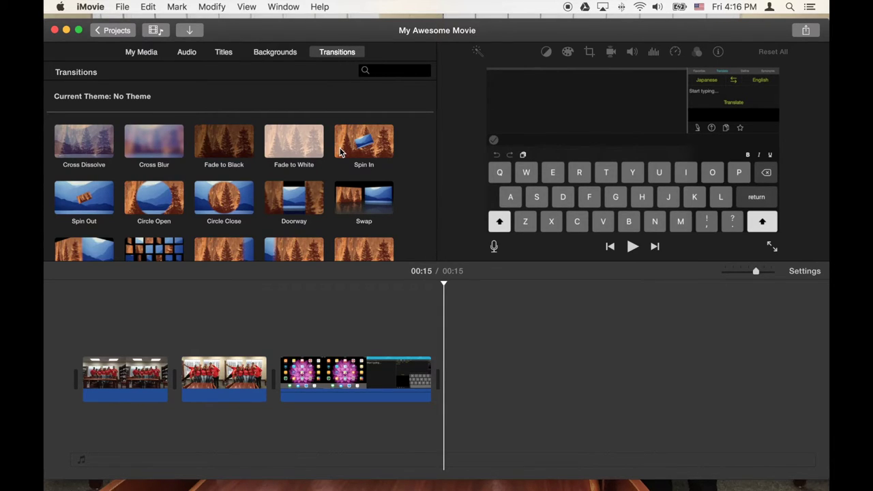
mouse_move(363, 148)
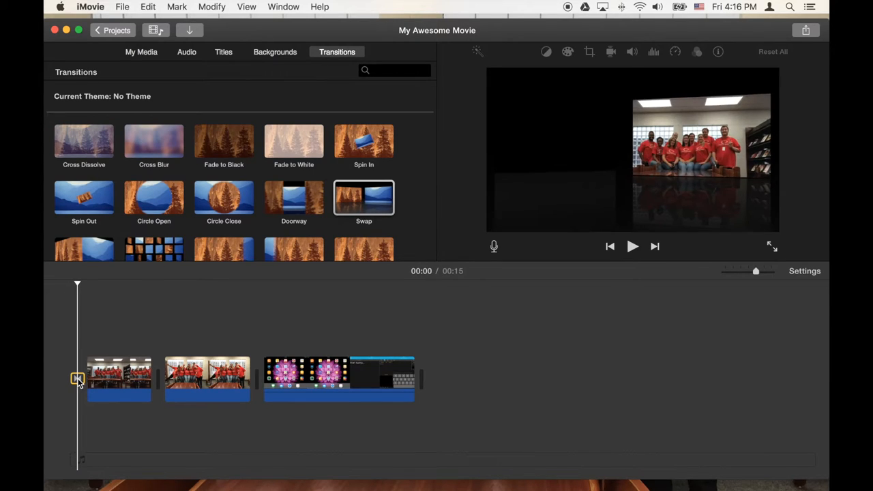
left_click(76, 379)
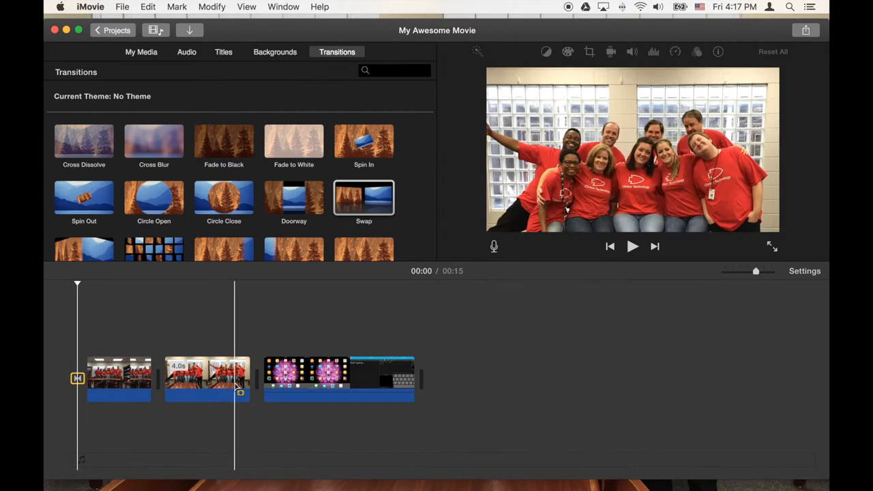
Step: Split the iPad clip at two points so the keyboard portion is its own clip
left_click(333, 385)
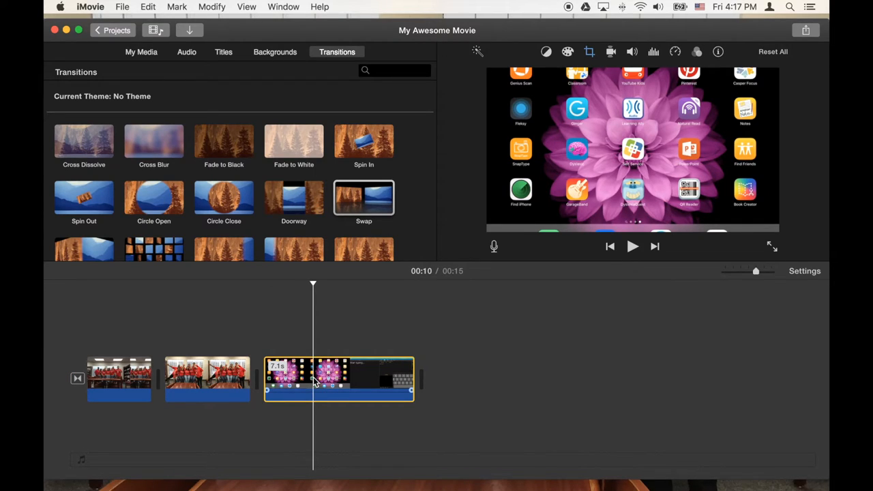
right_click(314, 382)
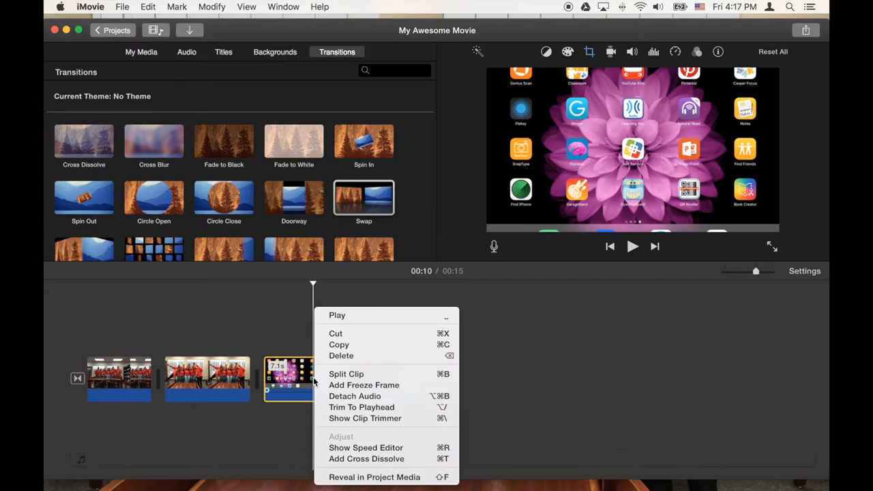
mouse_move(347, 374)
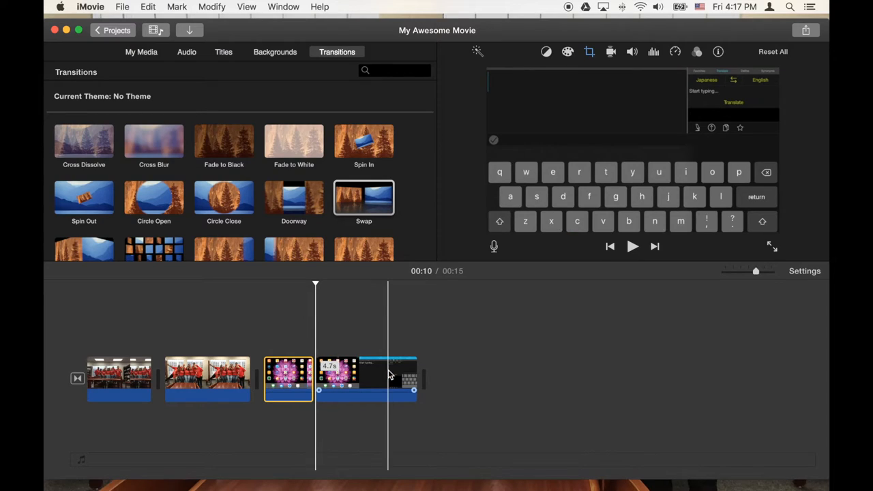
left_click(365, 379)
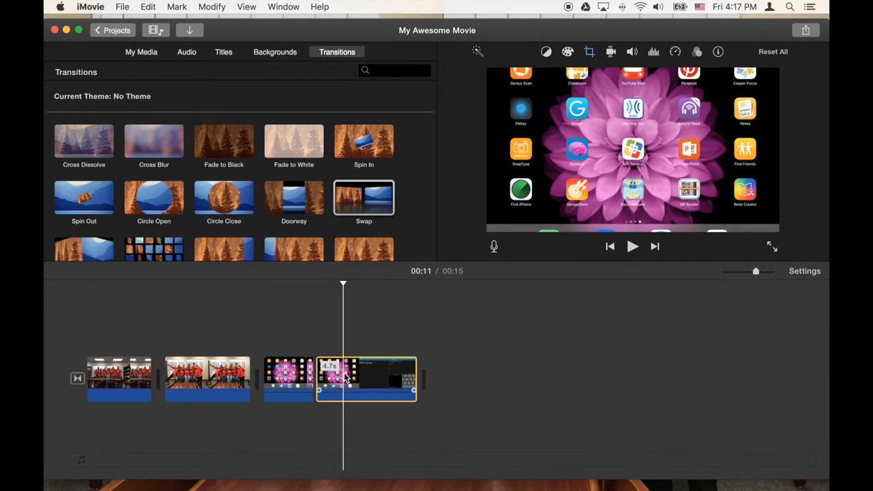
right_click(347, 377)
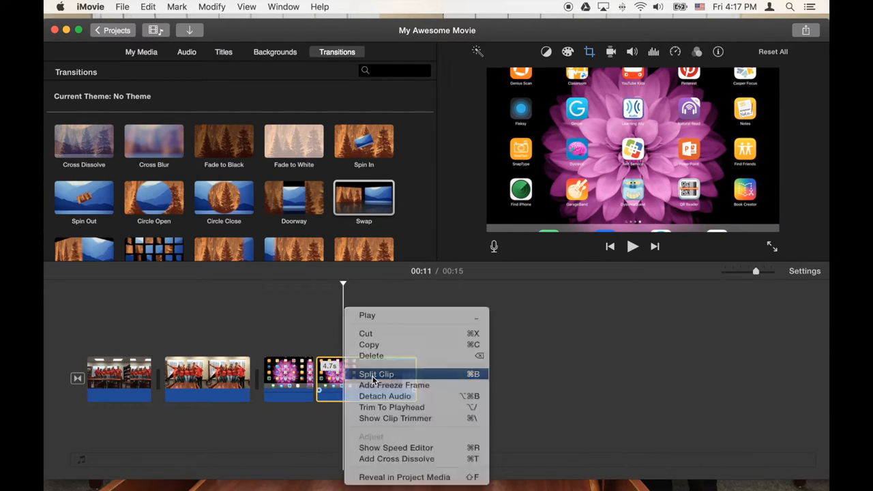
left_click(376, 374)
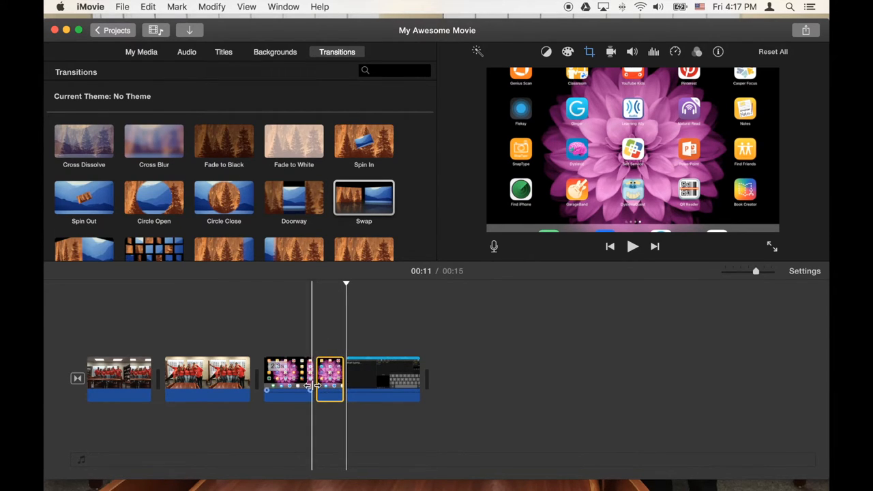
mouse_move(314, 388)
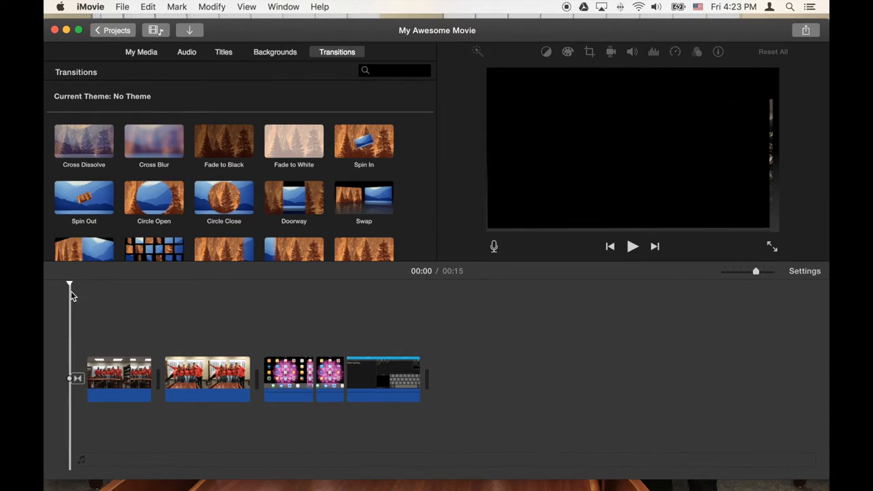
mouse_move(63, 380)
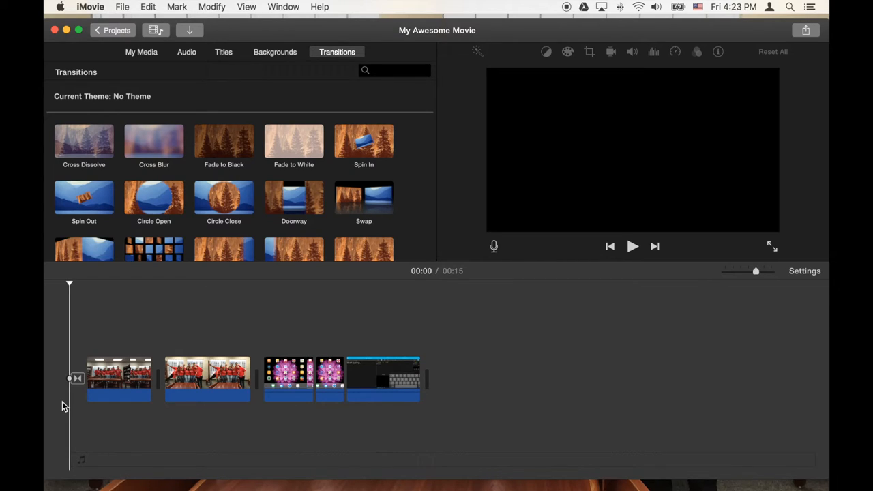
left_click(633, 245)
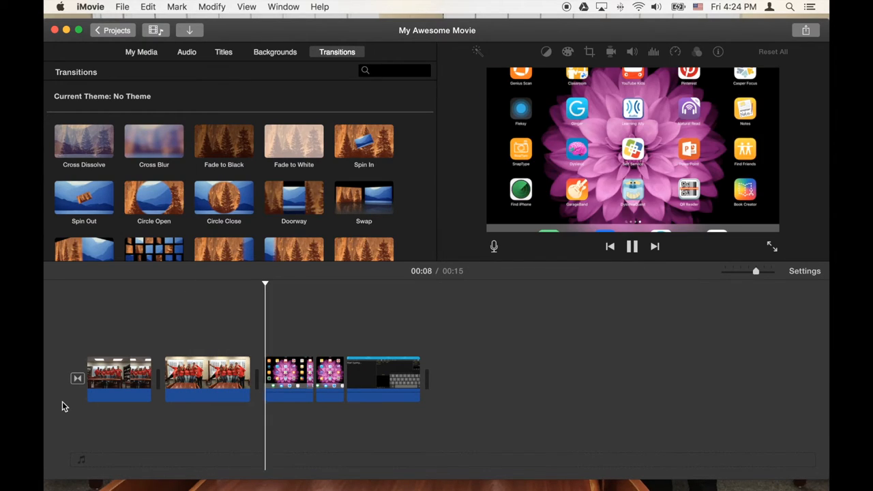
left_click(633, 246)
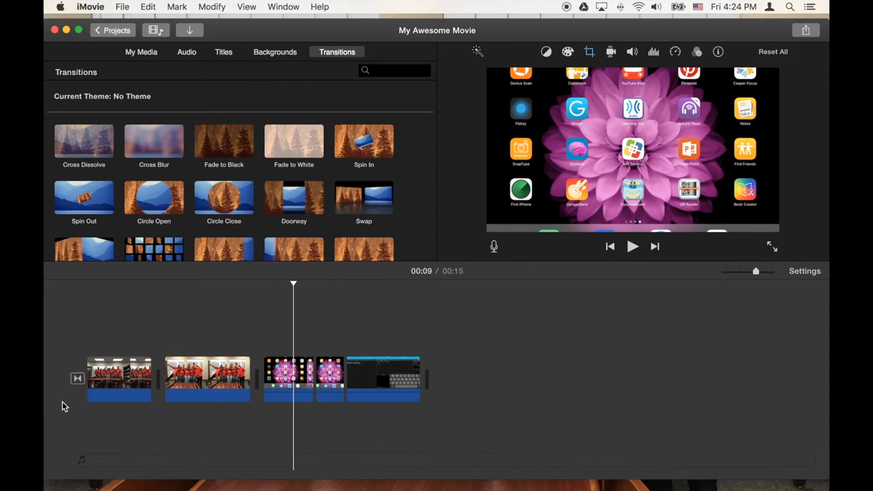
mouse_move(258, 87)
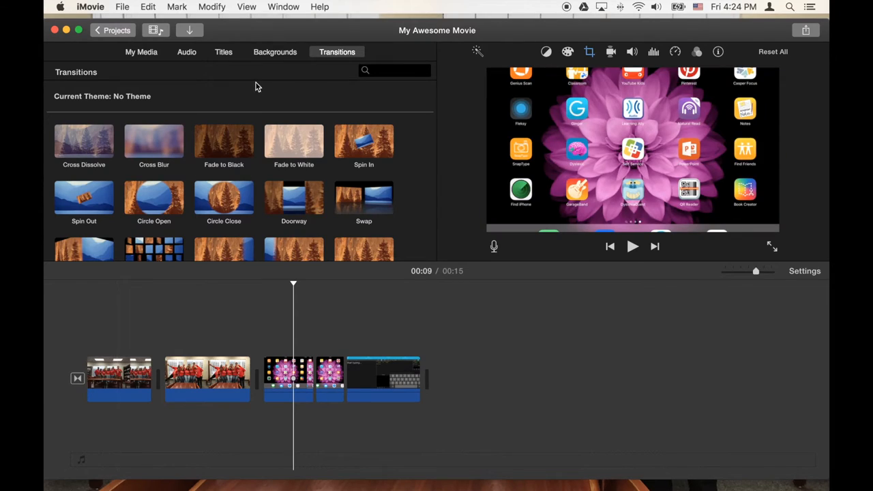
Step: Add an Expand-style title clip at the very start of the movie
left_click(224, 51)
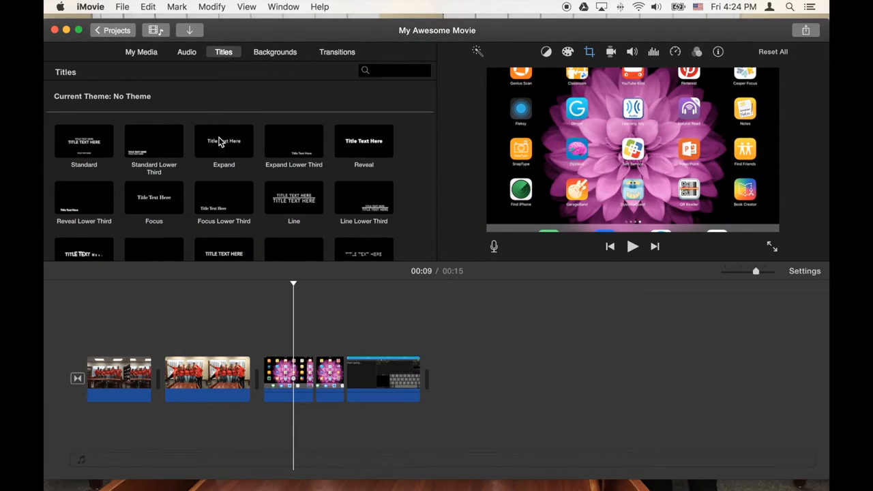
left_click(223, 141)
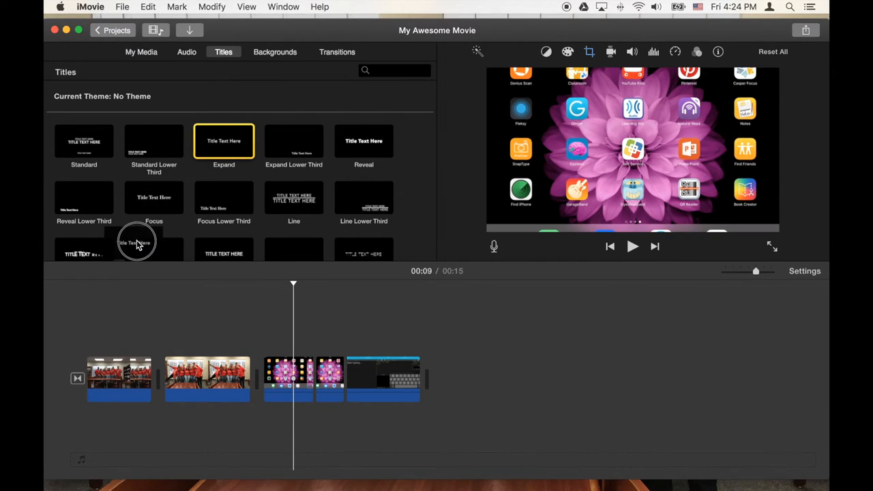
left_click_drag(137, 243, 80, 325)
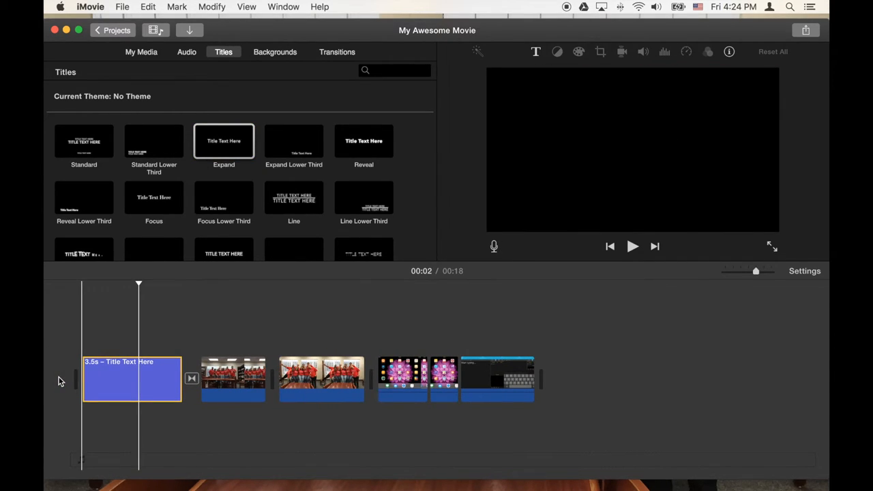
Step: Change the title text to 'This is Practice' and apply it
double_click(131, 379)
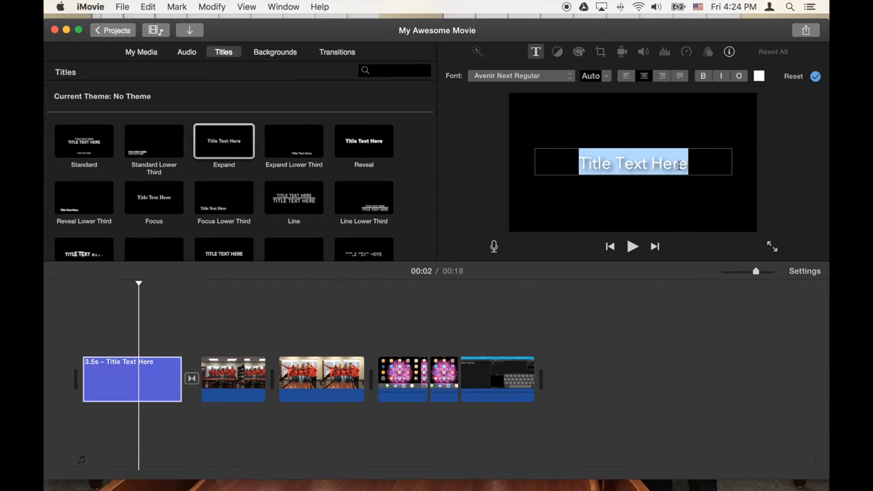
type("This")
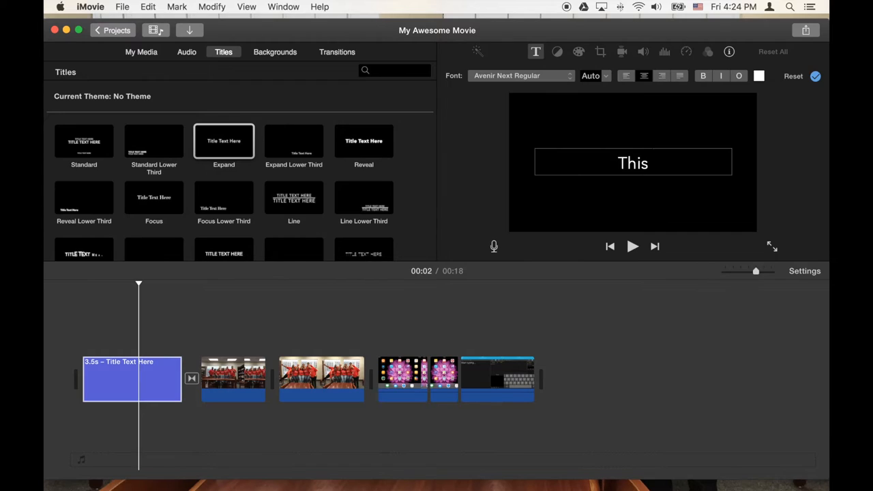
type("is Practi")
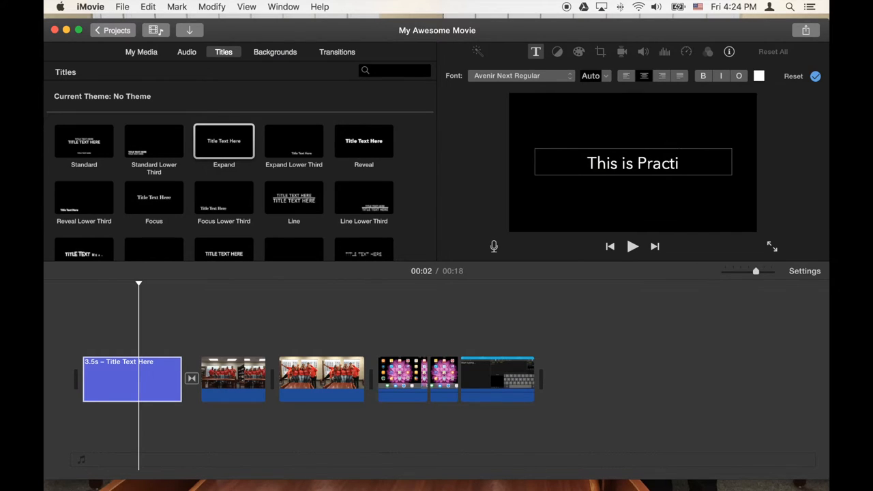
type("ce")
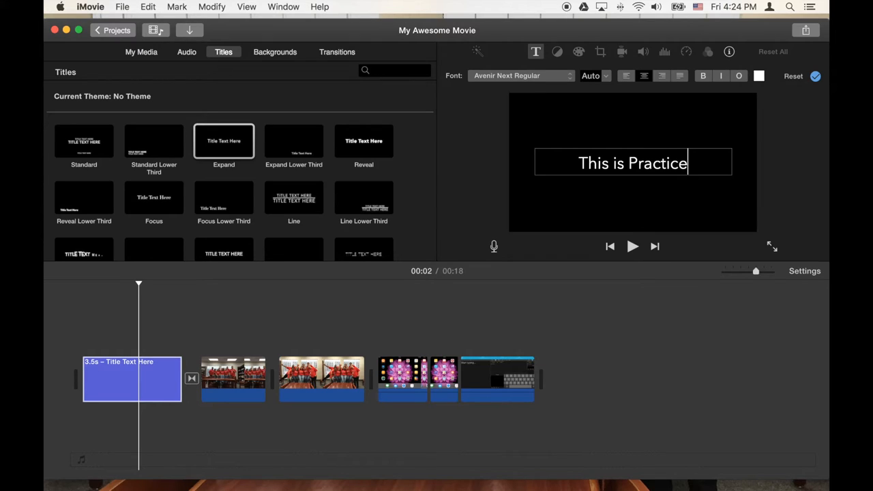
mouse_move(775, 134)
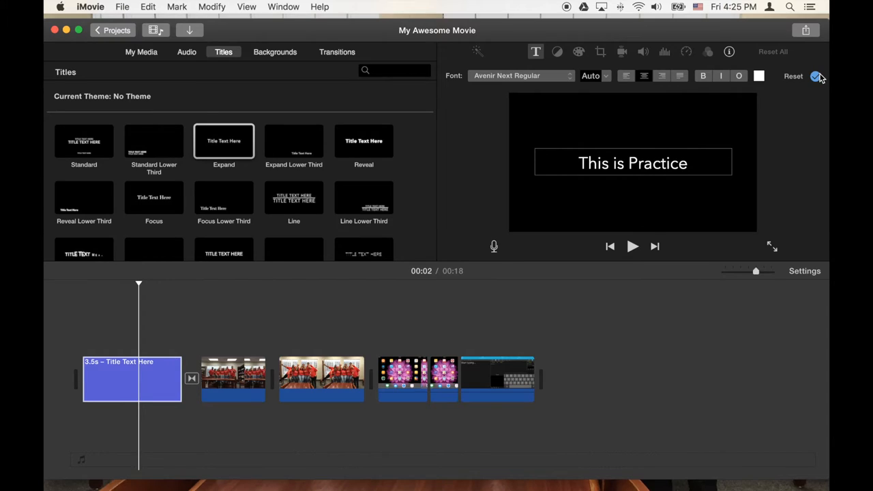
mouse_move(816, 76)
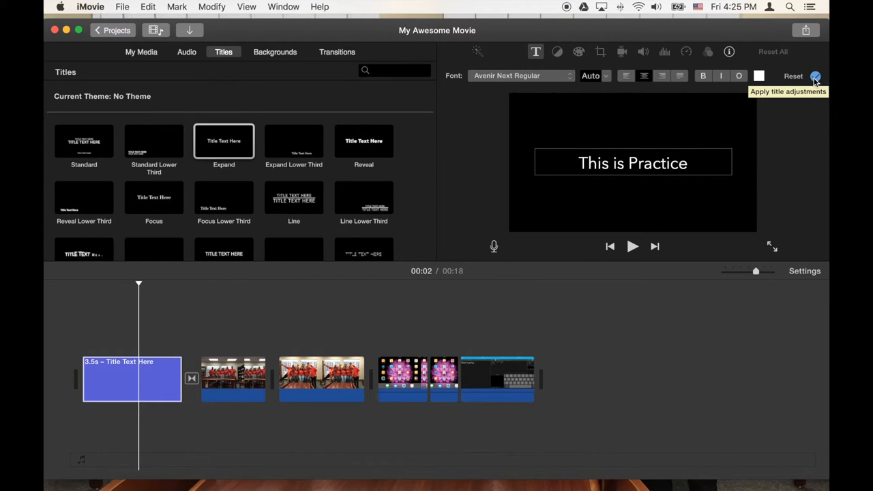
left_click(822, 76)
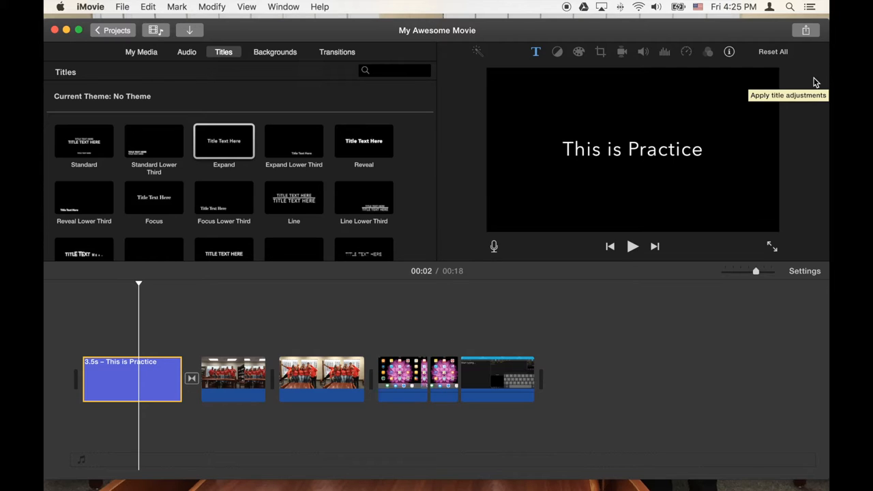
mouse_move(379, 275)
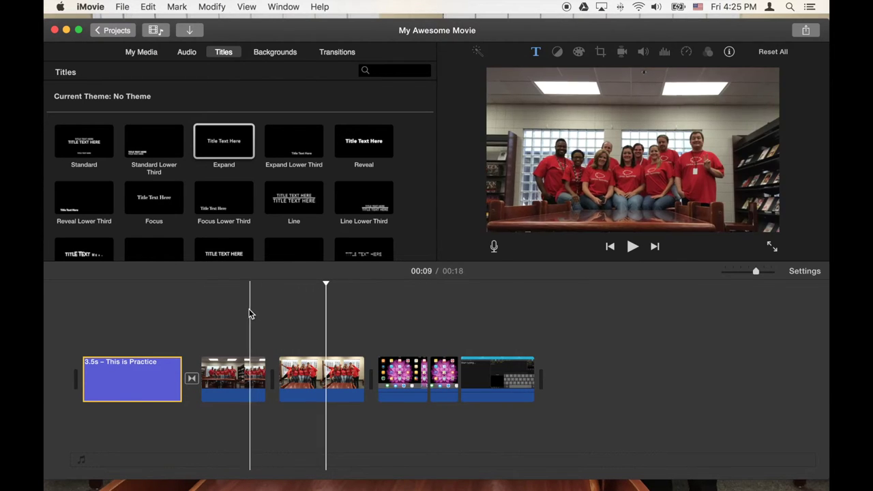
Step: Adjust the opening 'This is Practice' title's length by its right edge, settling at about four seconds
left_click(131, 377)
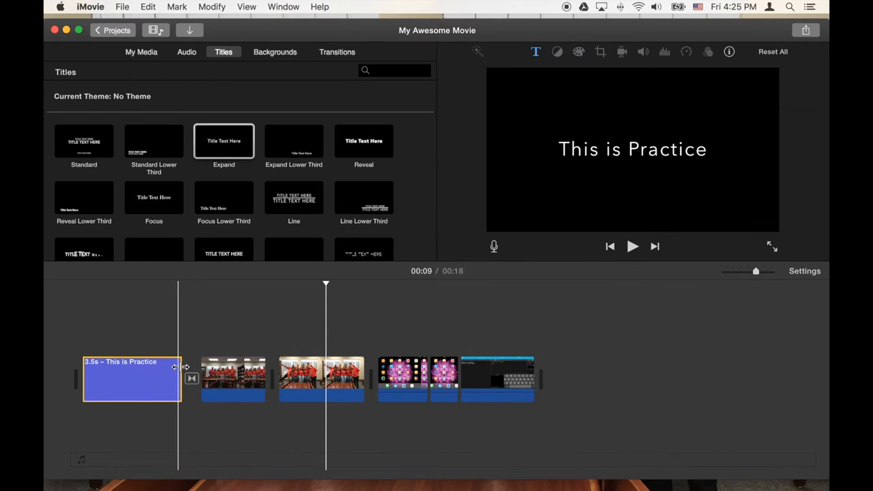
mouse_move(180, 369)
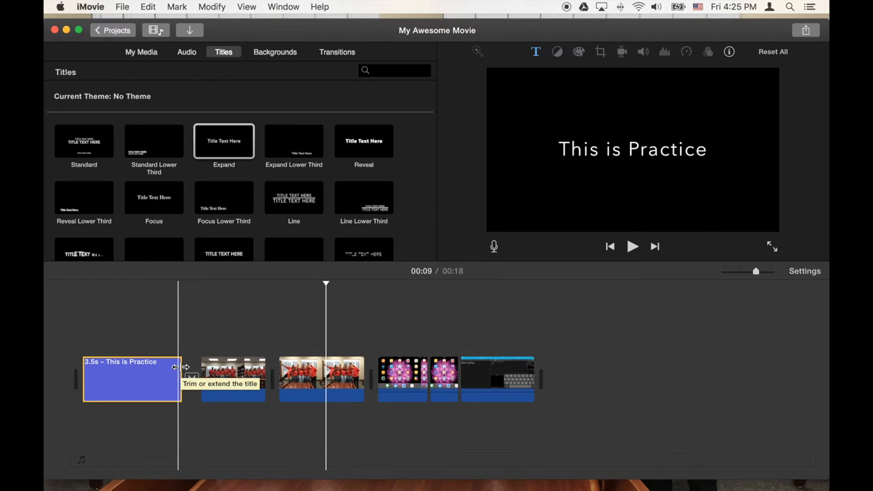
left_click_drag(176, 368, 156, 368)
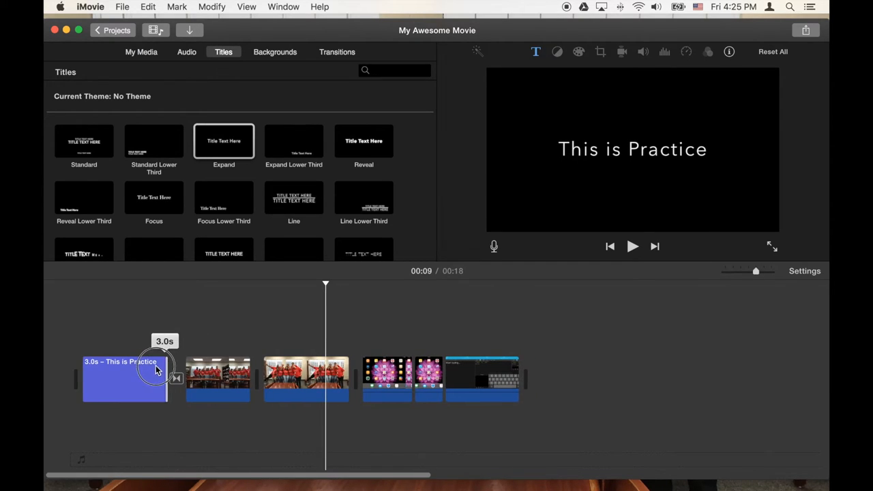
left_click_drag(167, 375, 150, 375)
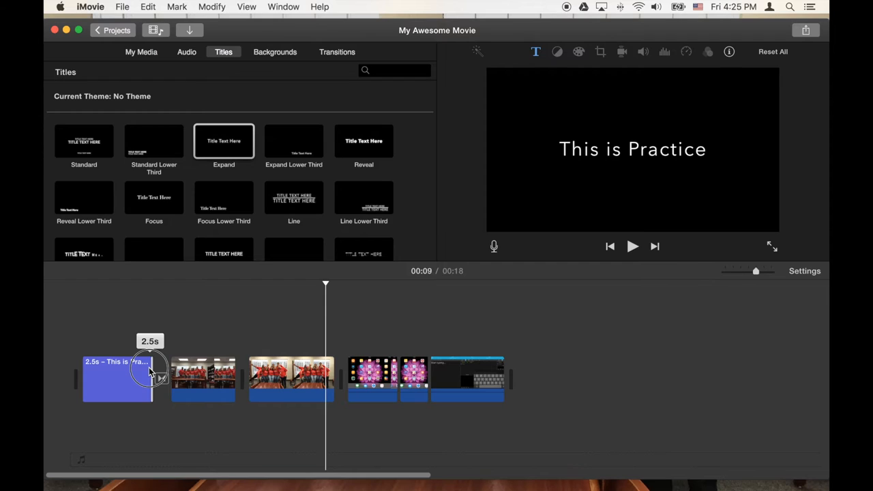
left_click_drag(148, 369, 159, 369)
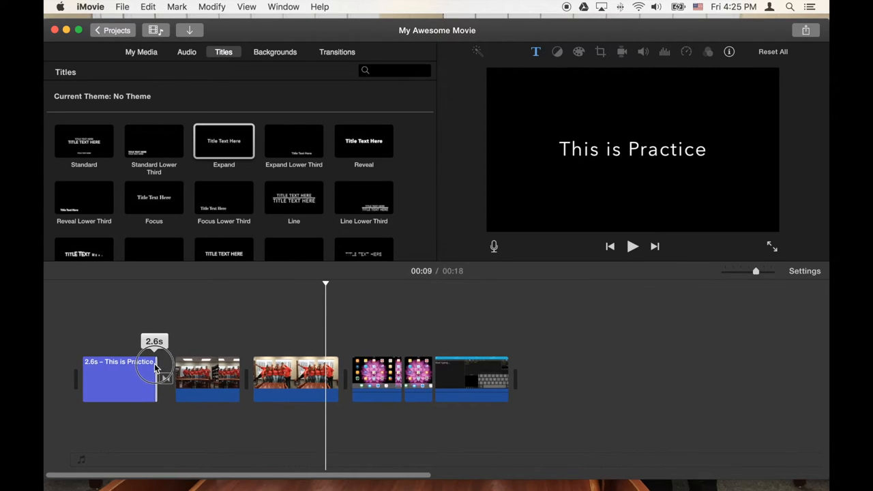
left_click_drag(156, 379, 202, 379)
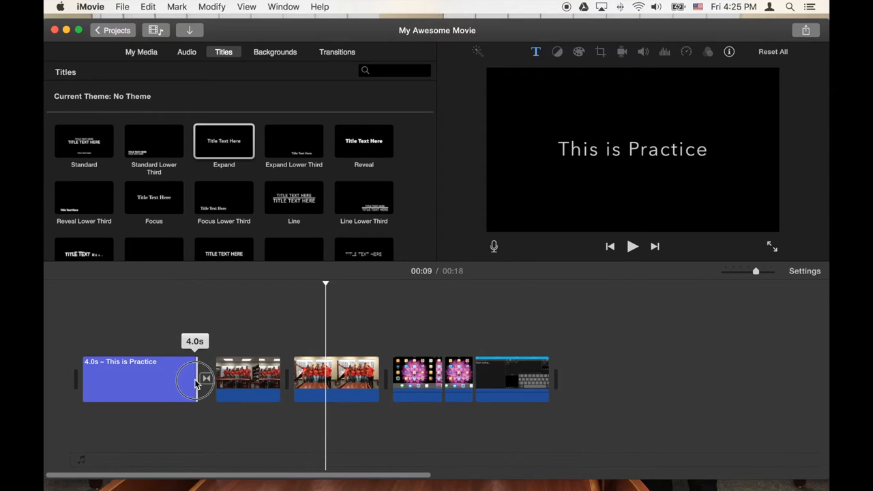
left_click_drag(196, 379, 180, 379)
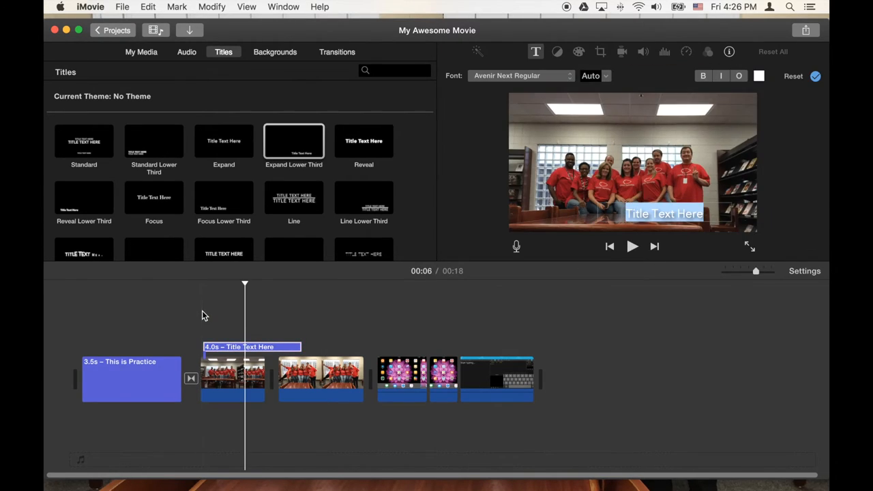
mouse_move(525, 272)
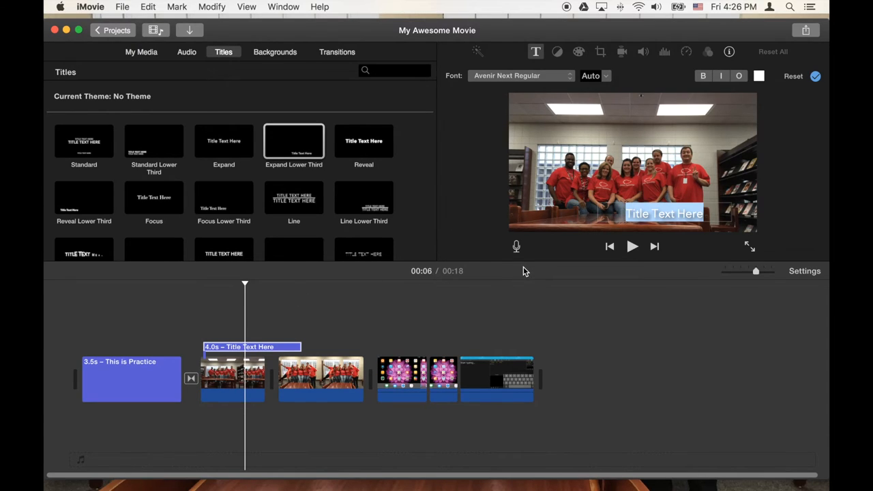
mouse_move(711, 194)
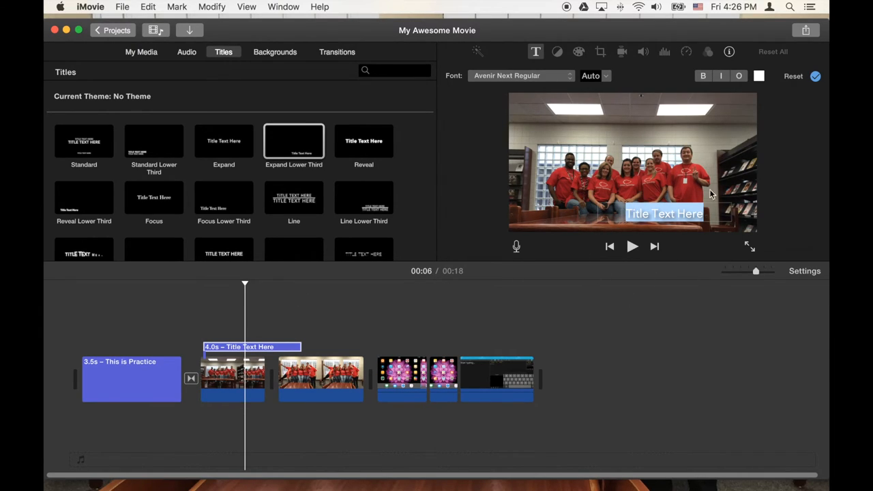
mouse_move(666, 316)
type("Tech")
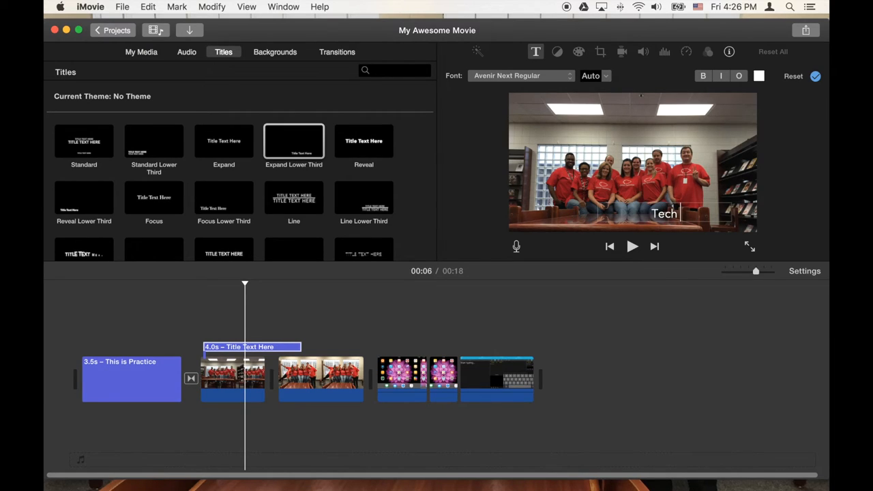
Step: Make the lower-third caption over the first group photo read 'Tech Team' and shorten it
type("Team")
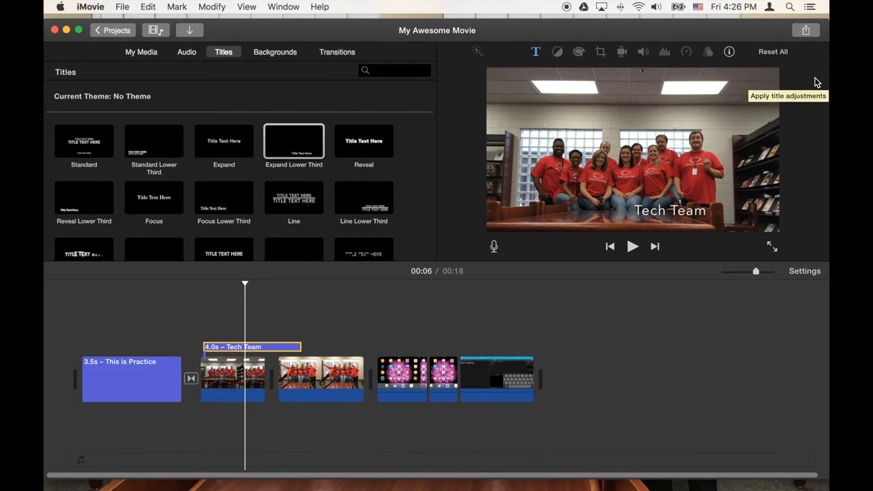
mouse_move(717, 101)
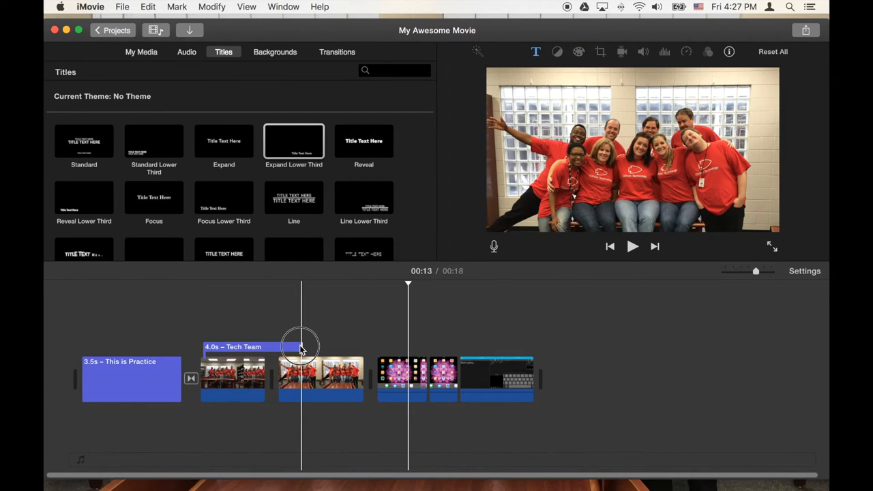
left_click_drag(303, 346, 262, 347)
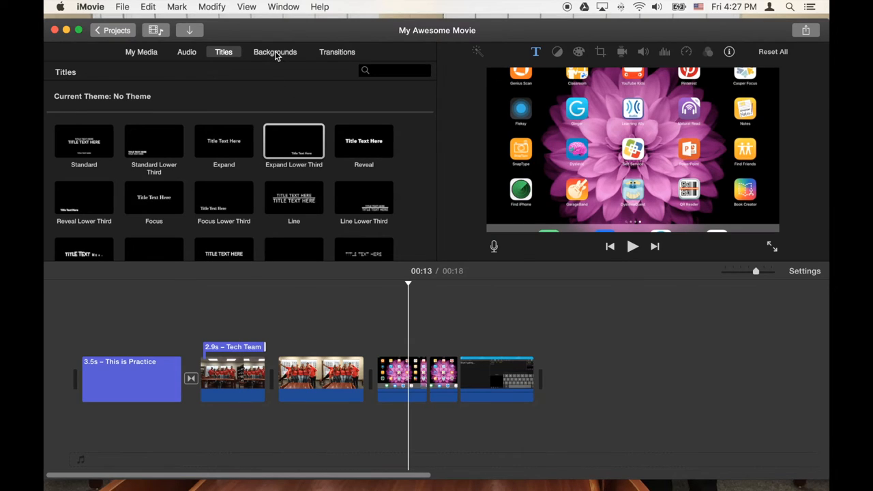
Step: Add a solid Red background clip from Backgrounds at the very start of the timeline
left_click(274, 52)
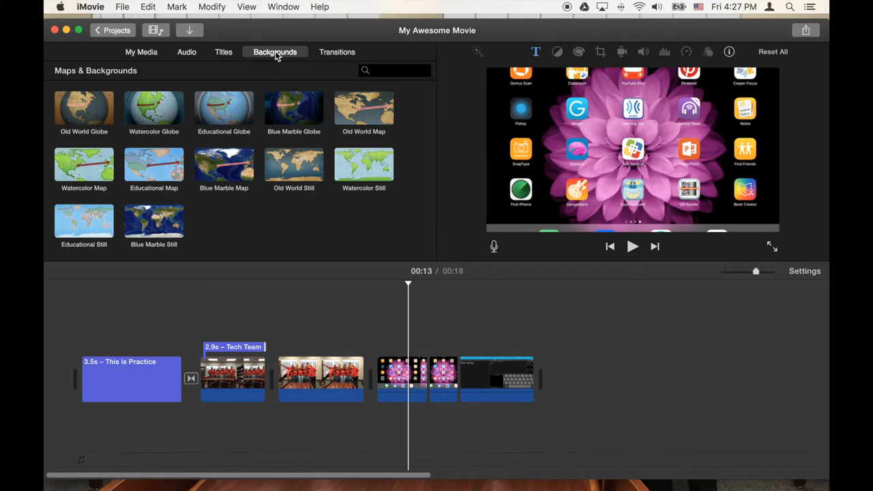
scroll("down", 3)
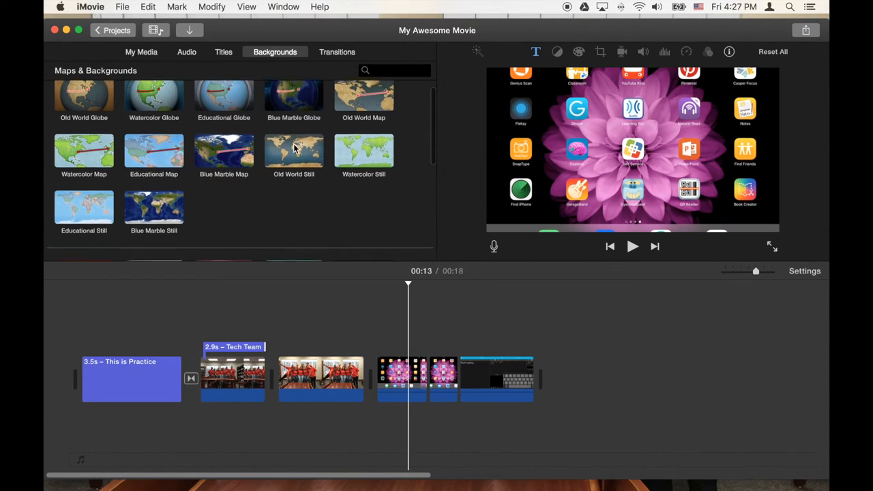
scroll("down", 3)
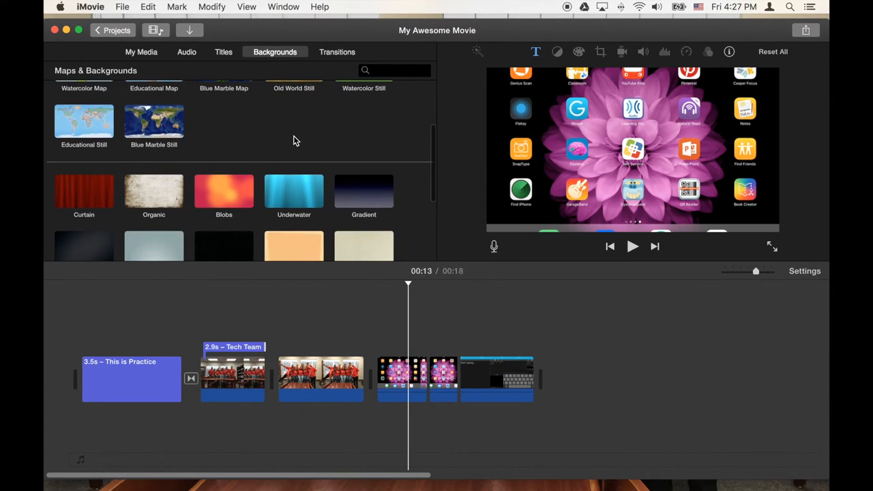
scroll("down", 3)
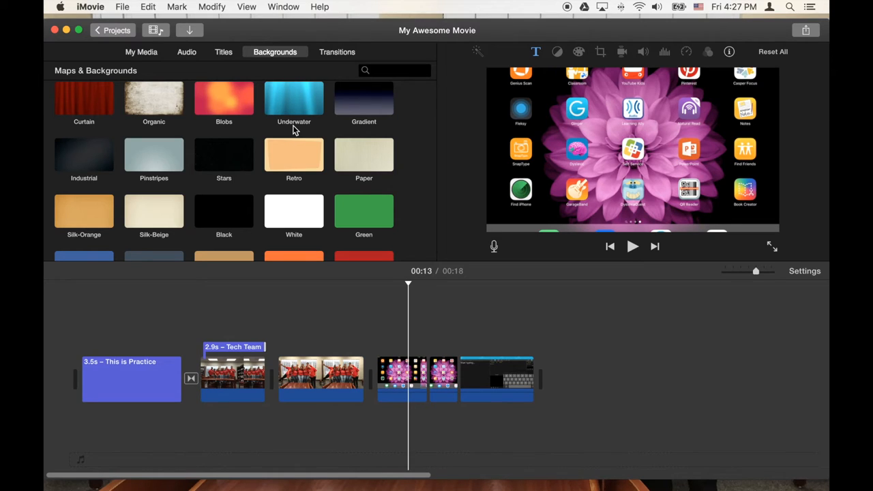
scroll("down", 3)
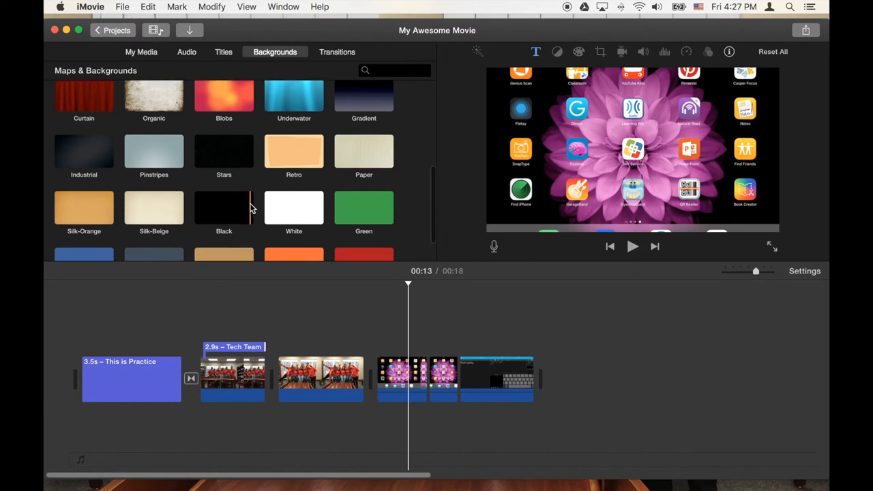
scroll("down", 3)
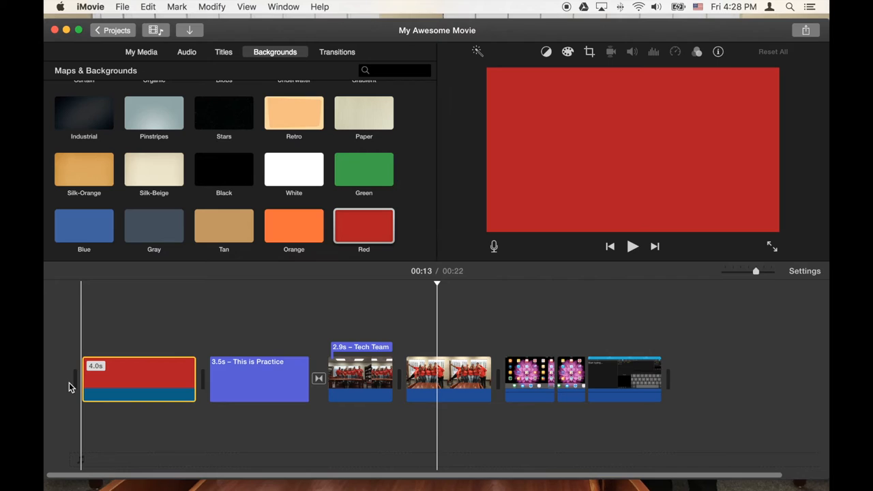
left_click(139, 379)
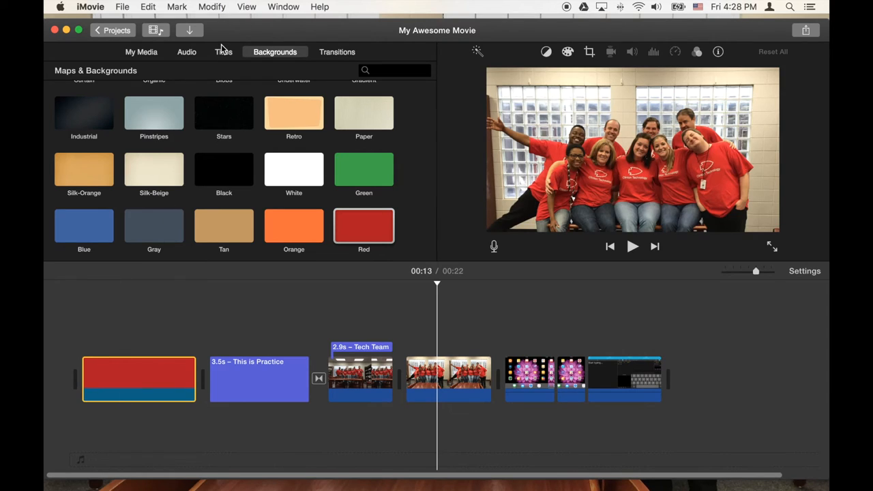
Step: Place a title on the red background and change its text to 'Clinton Schools'
left_click(224, 52)
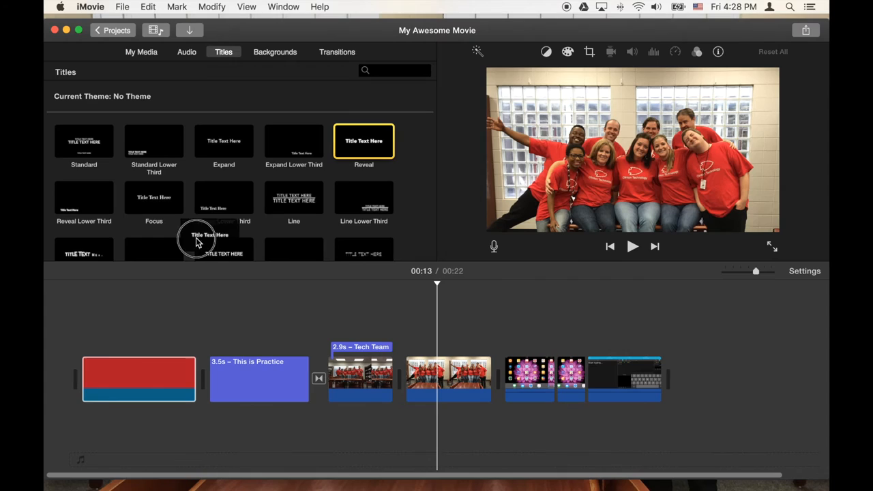
left_click_drag(198, 239, 98, 298)
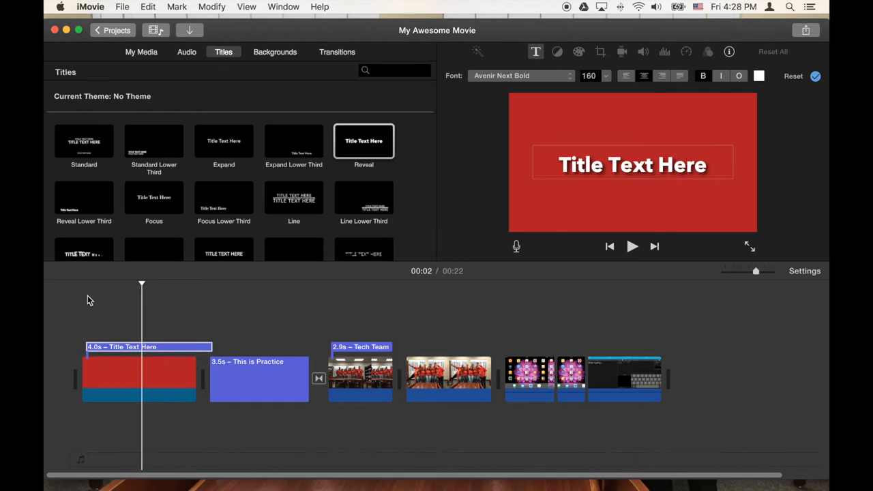
double_click(633, 164)
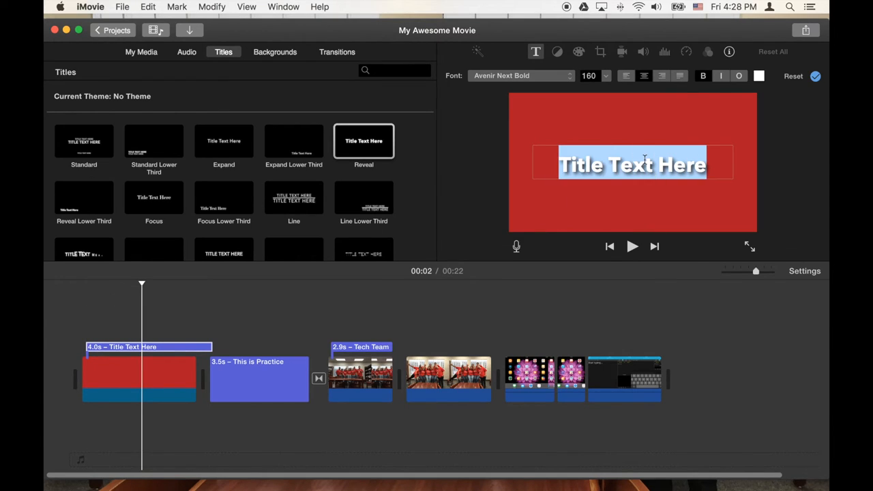
type("Clinton Schools")
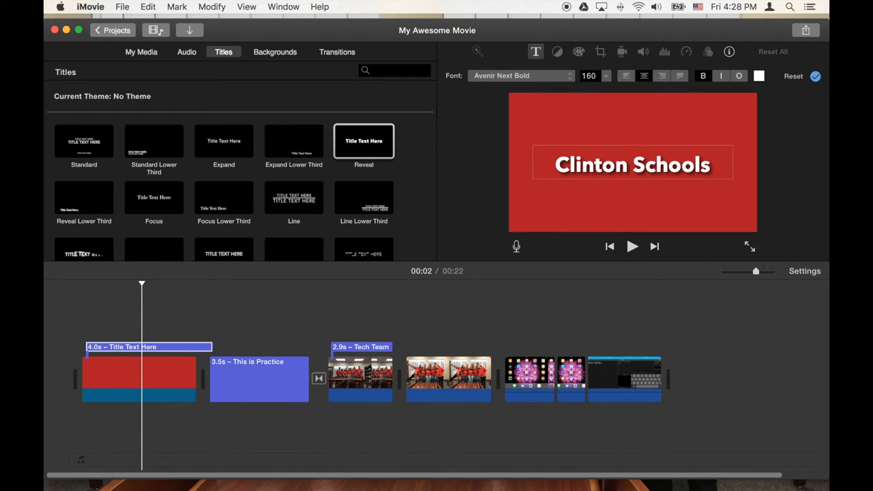
mouse_move(811, 93)
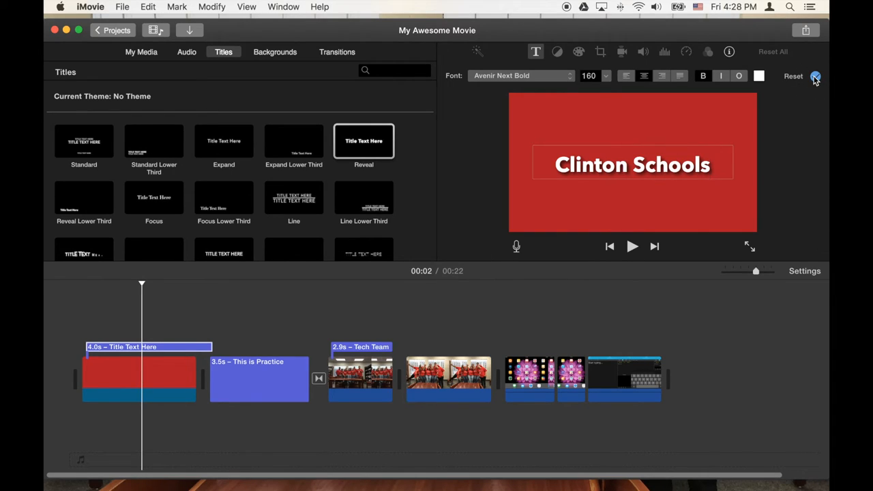
left_click(816, 76)
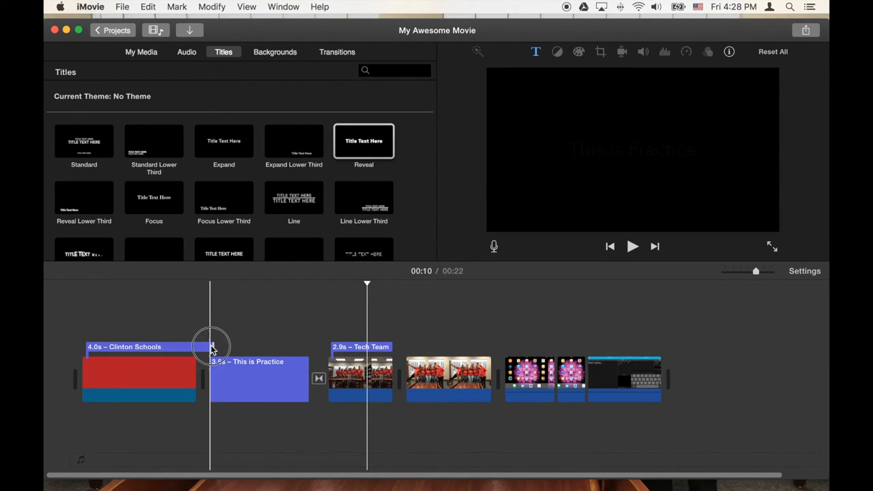
Step: Shorten the Clinton Schools title to 3.5 seconds and return to the movie's start
left_click_drag(211, 348, 193, 348)
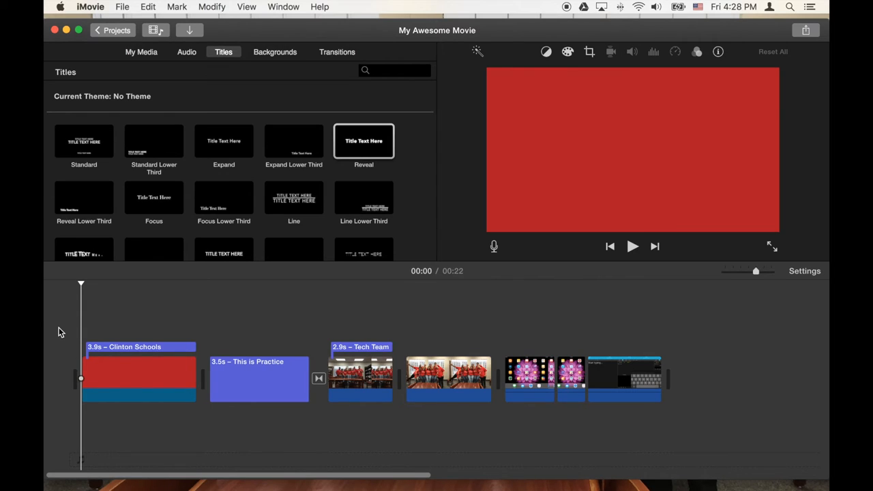
left_click(634, 246)
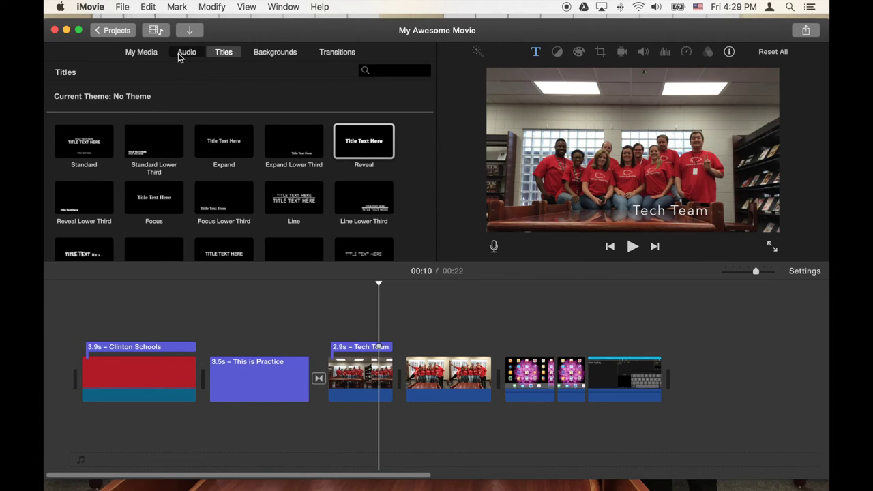
Step: Add 'HEY MICKEY!' from iTunes as background music and stretch it to the movie's 22-second end
left_click(185, 52)
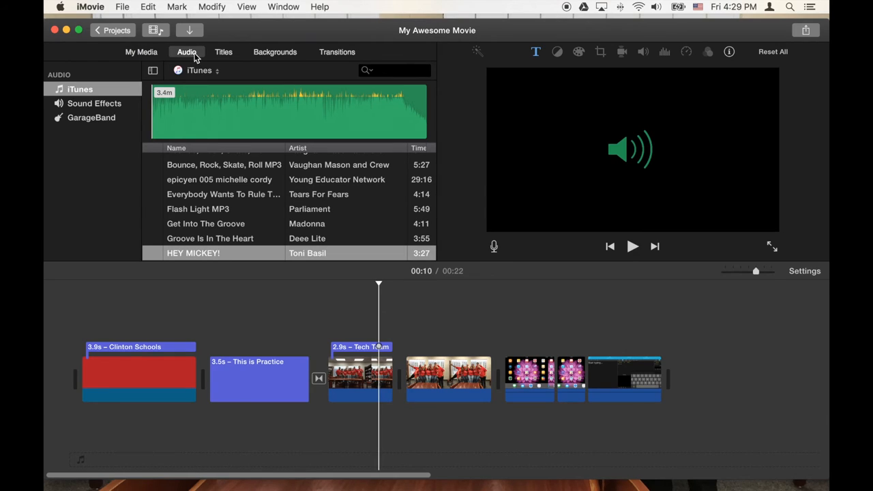
left_click(204, 253)
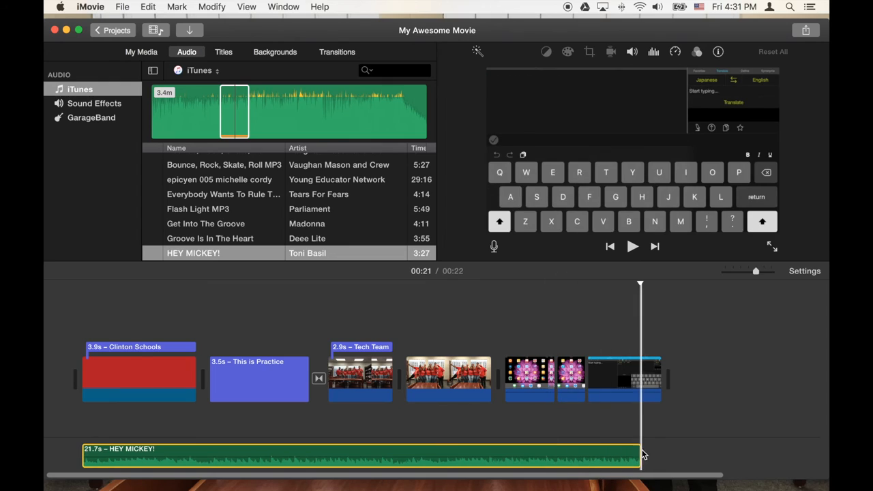
left_click(630, 384)
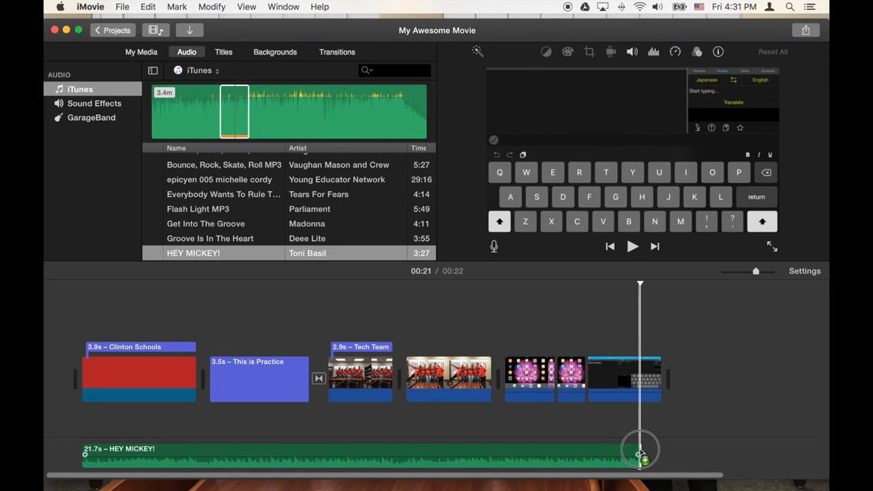
left_click_drag(640, 453, 669, 453)
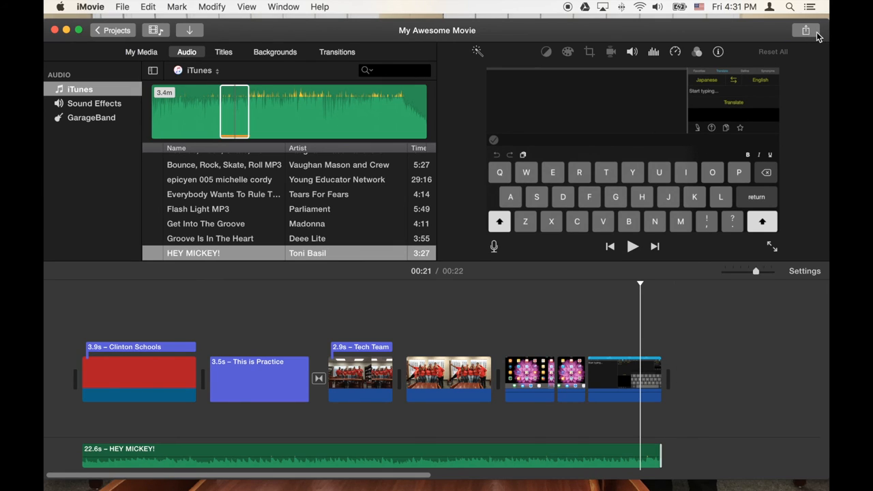
mouse_move(807, 32)
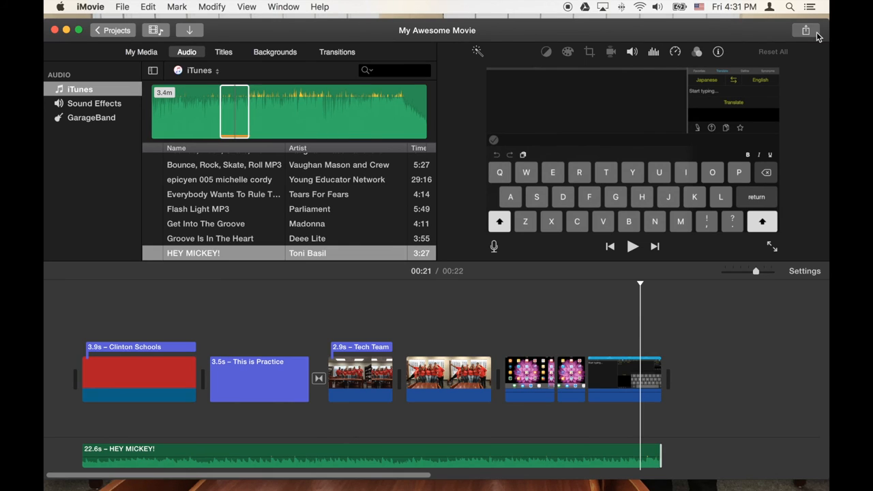
Step: Export via Share > File as 'My Awesome Movie', keeping Movies as the save location
left_click(806, 32)
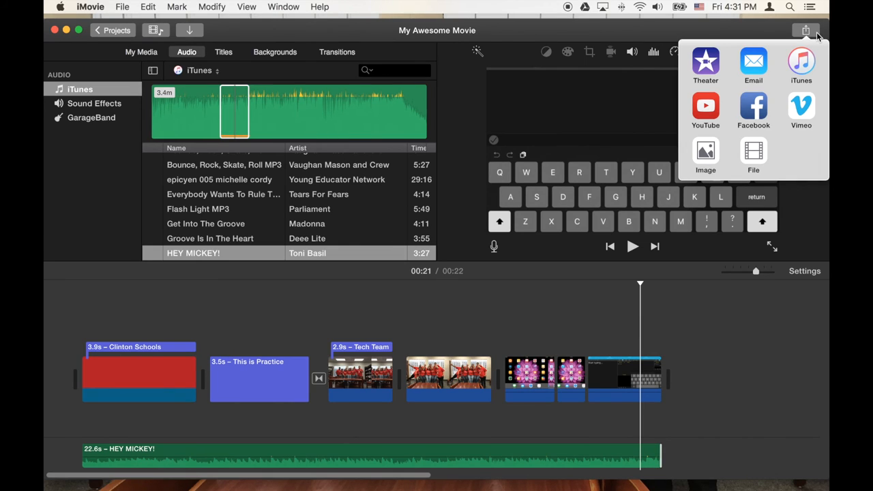
mouse_move(786, 83)
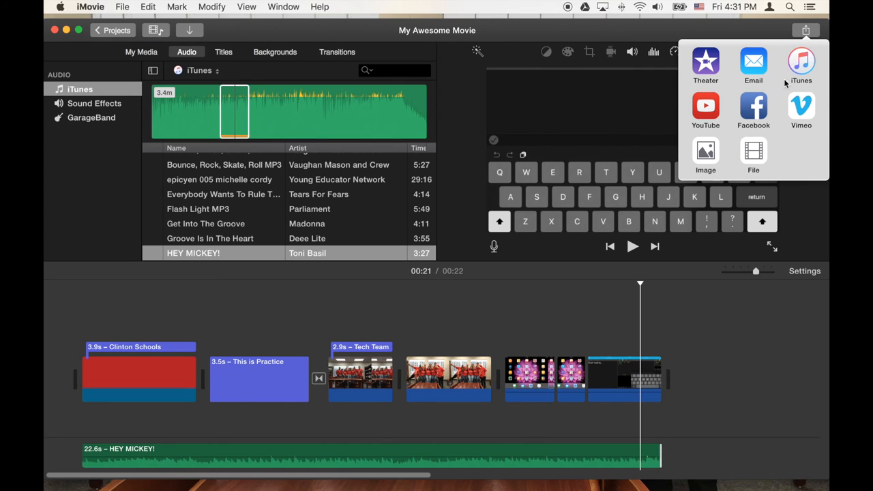
left_click(753, 152)
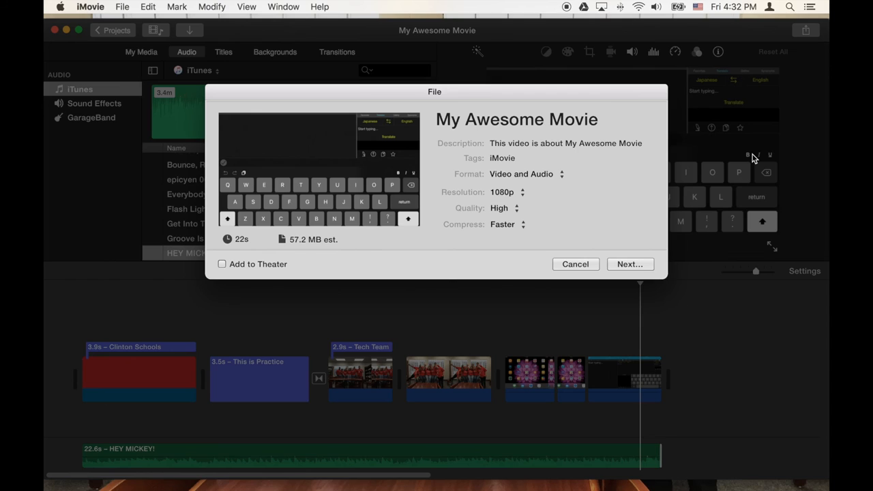
mouse_move(639, 271)
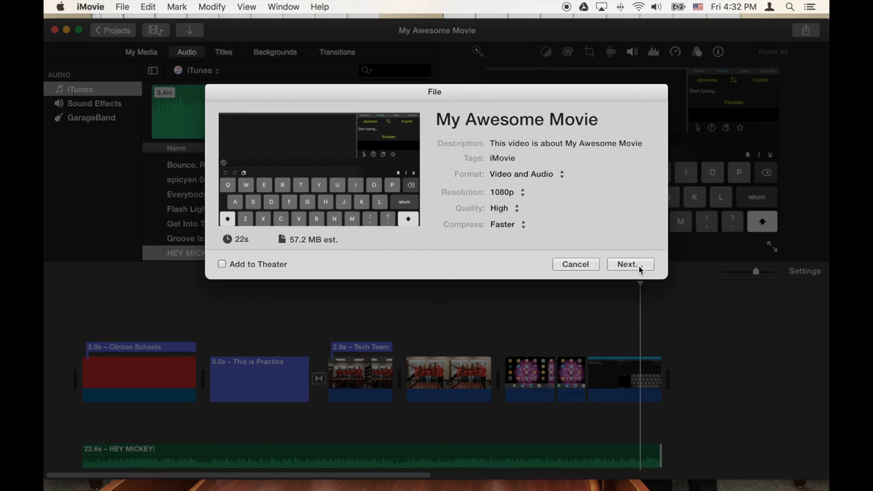
left_click(631, 264)
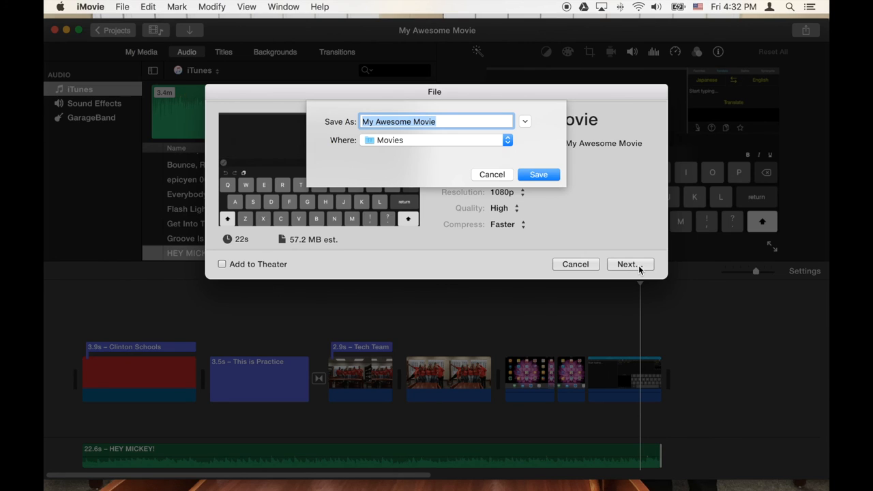
left_click(506, 139)
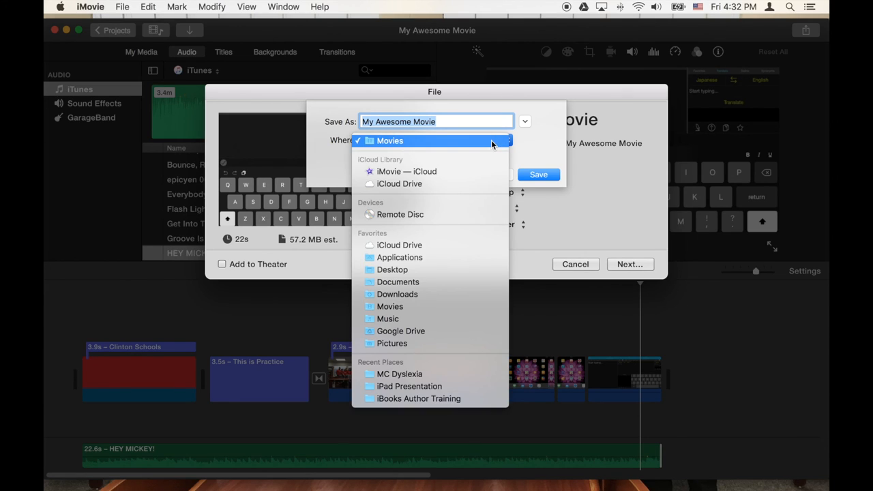
left_click(387, 140)
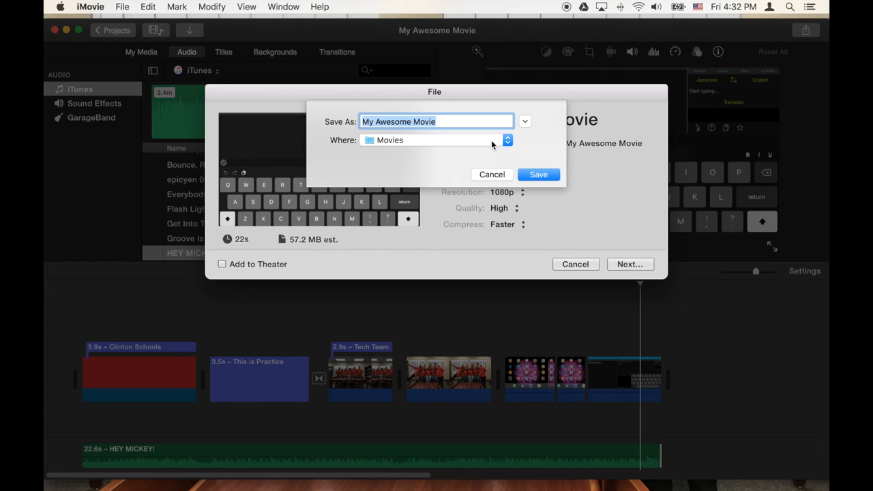
mouse_move(532, 167)
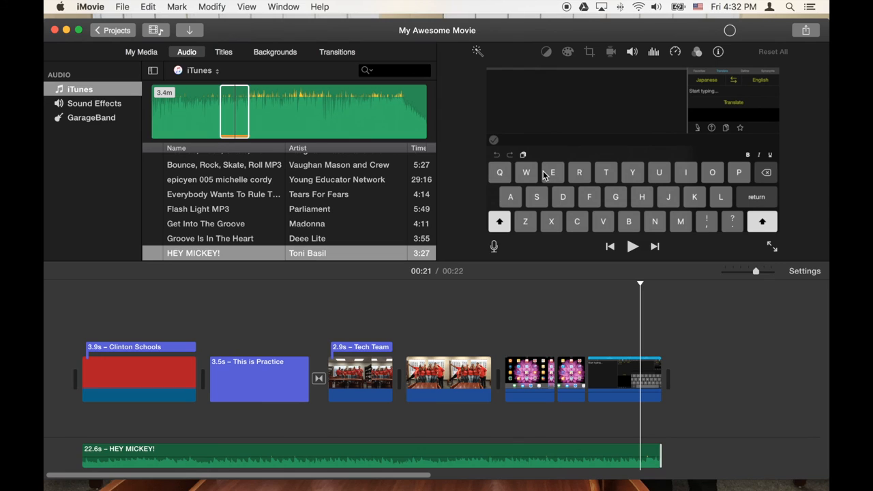
mouse_move(749, 20)
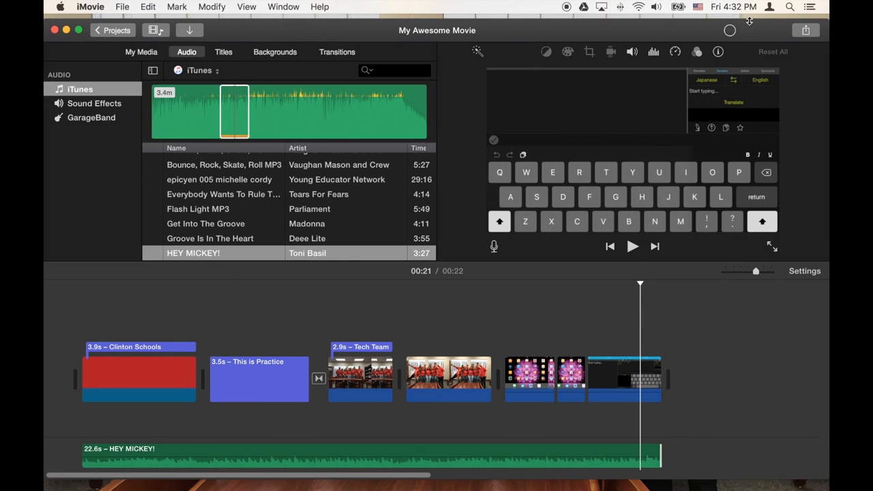
mouse_move(717, 34)
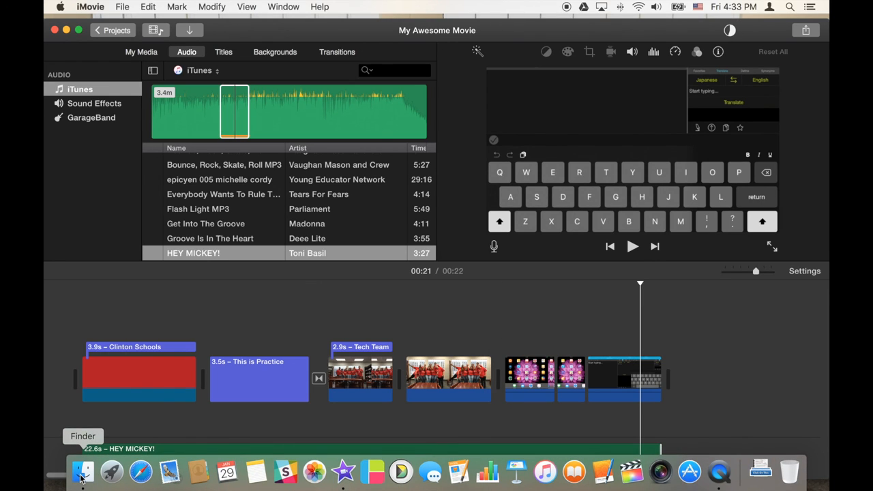
Step: In Finder's Movies folder, select My Awesome Movie.mp4 to show its details
left_click(82, 479)
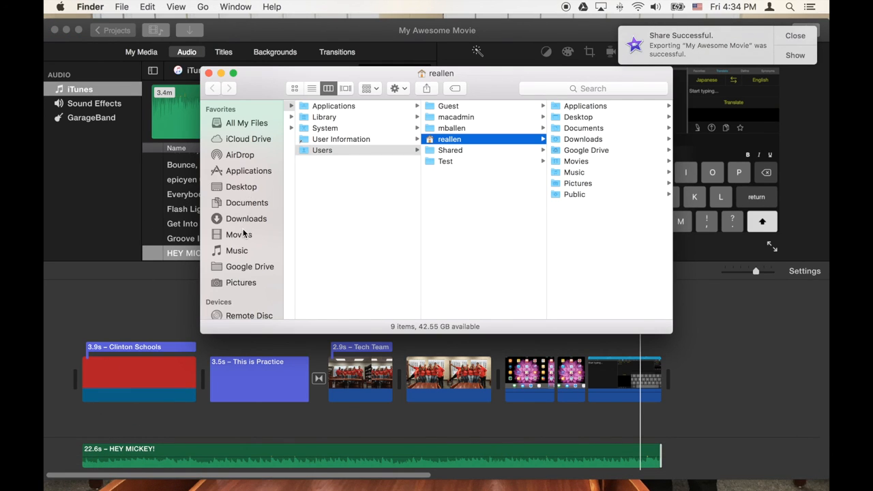
left_click(239, 234)
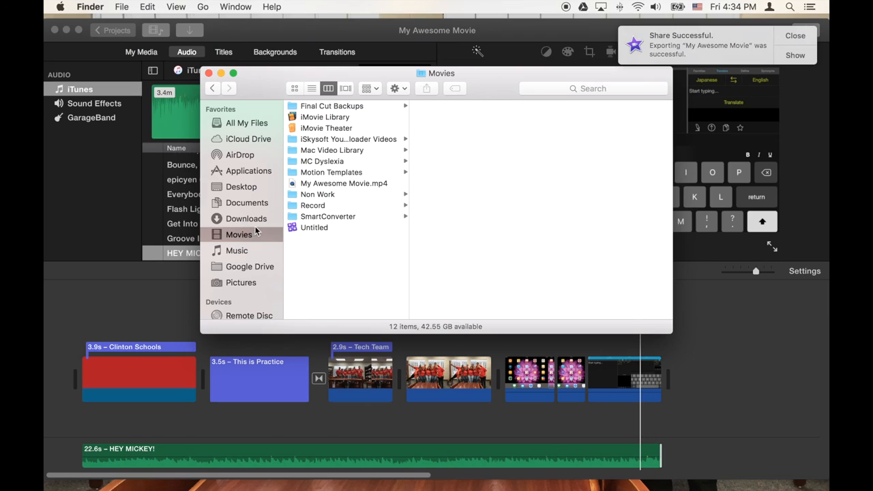
left_click(343, 183)
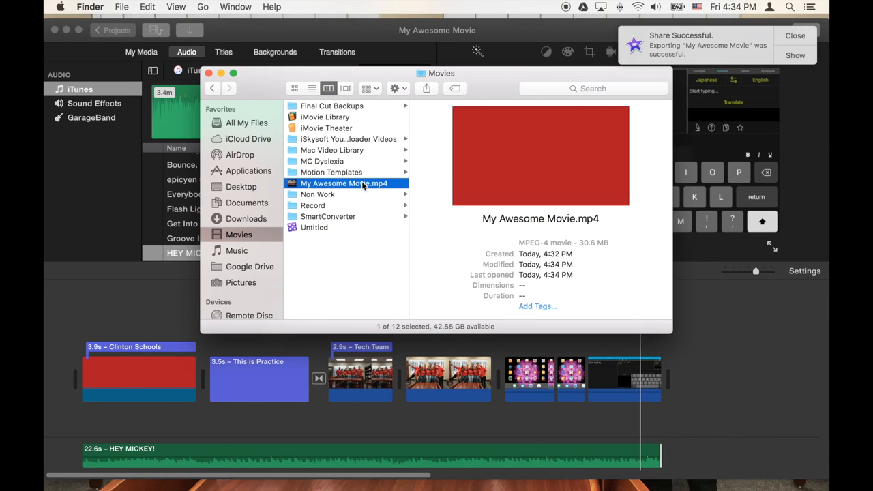